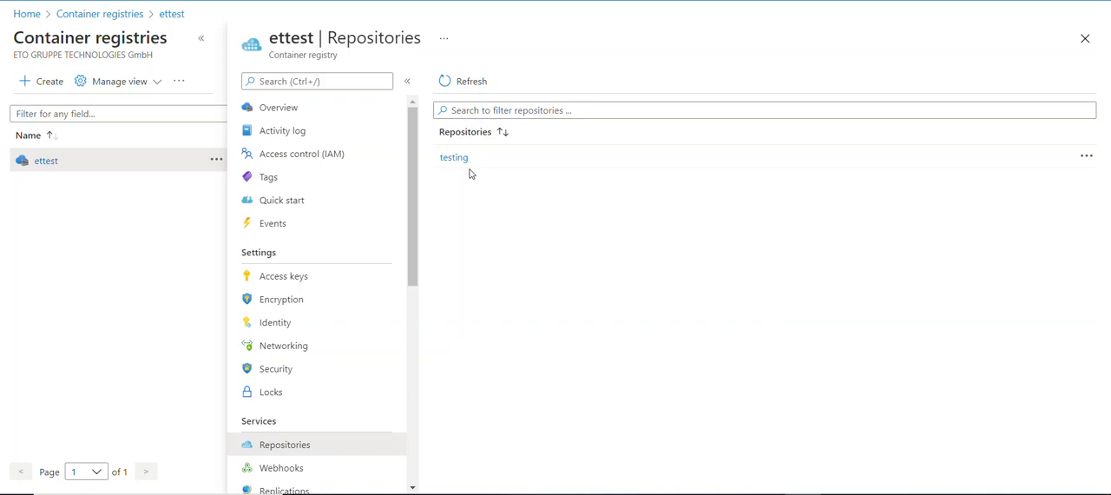
pyautogui.moveTo(549, 244)
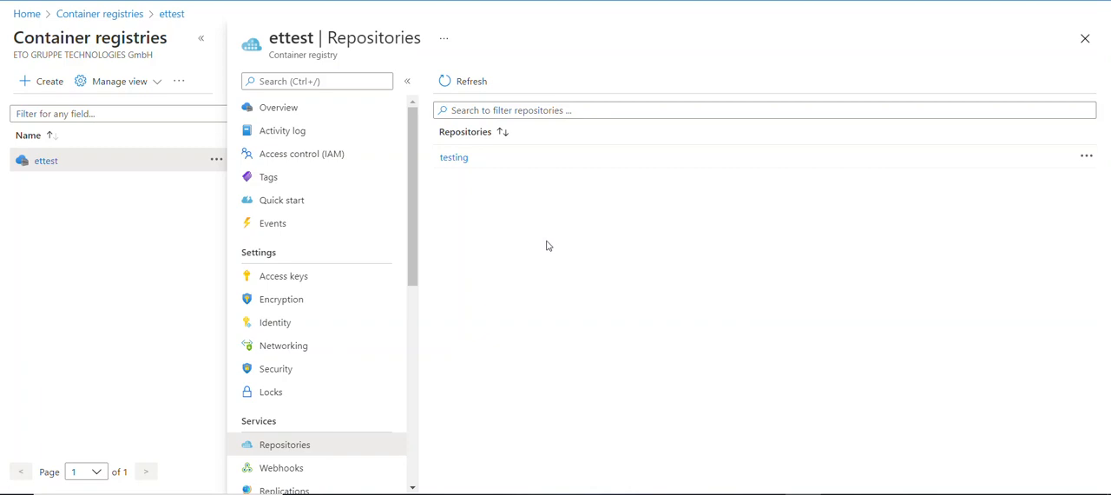
pyautogui.moveTo(532, 243)
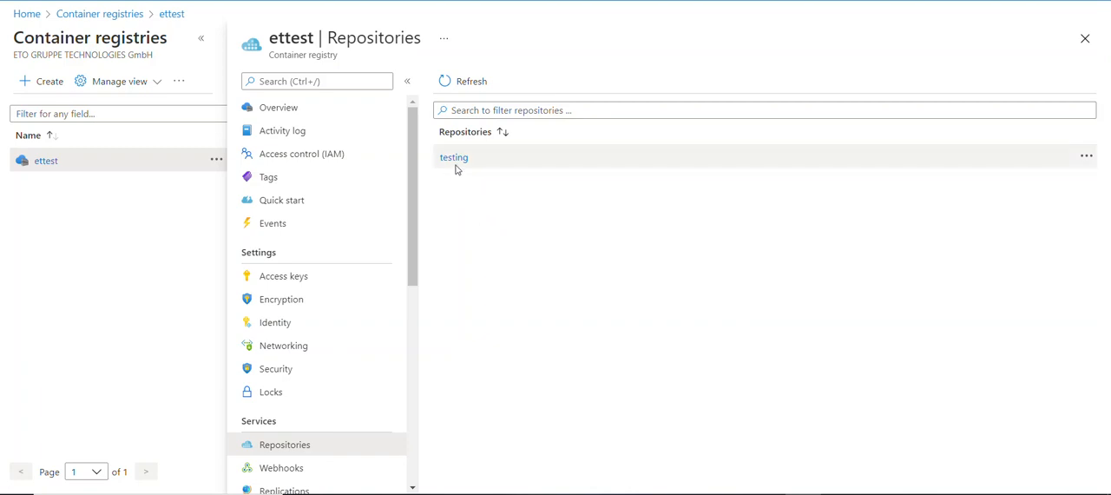
pyautogui.moveTo(453, 157)
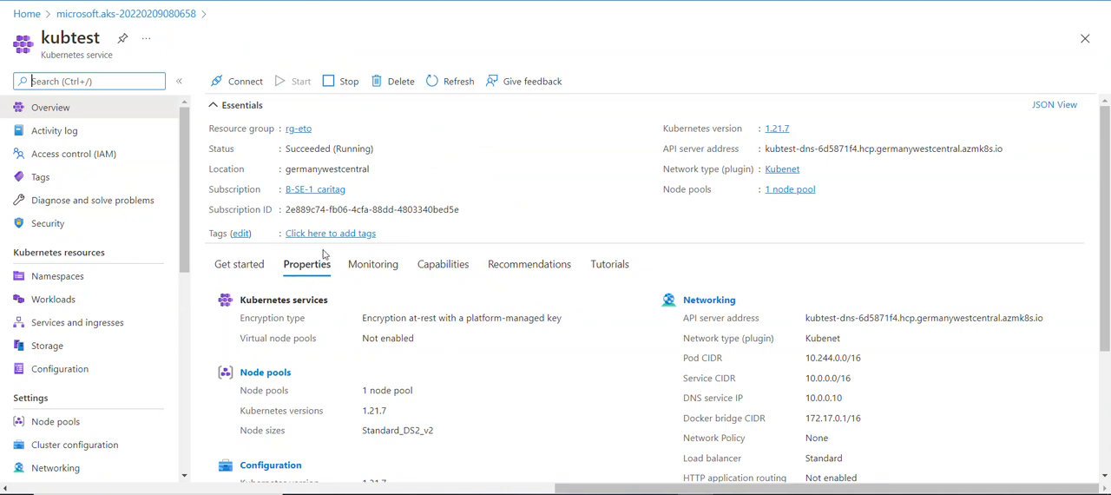
pyautogui.moveTo(298, 116)
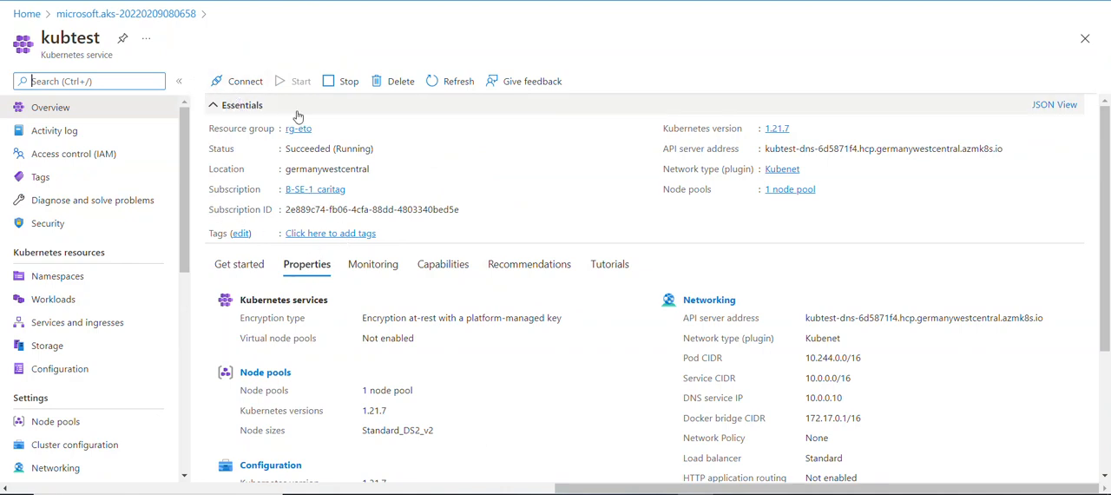
pyautogui.moveTo(775, 276)
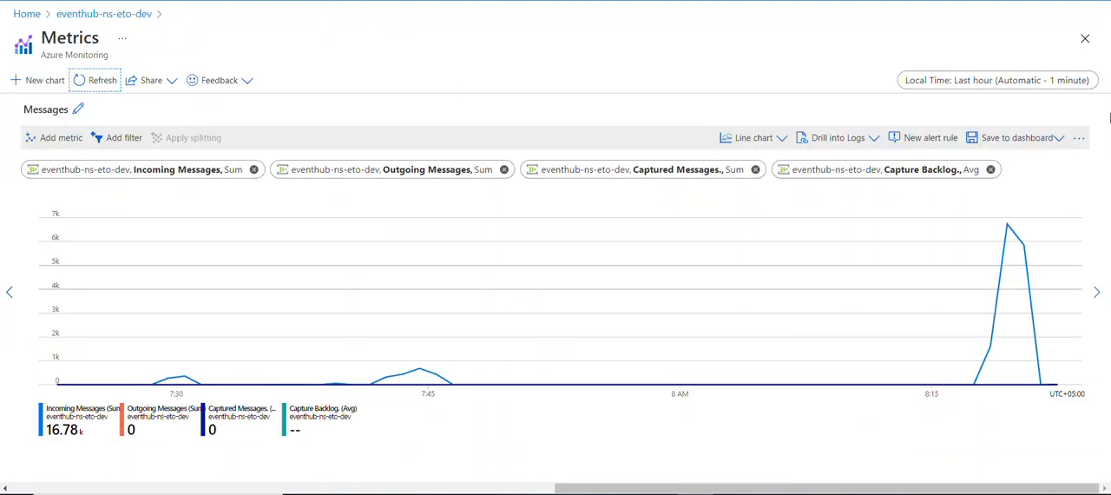
pyautogui.moveTo(94, 80)
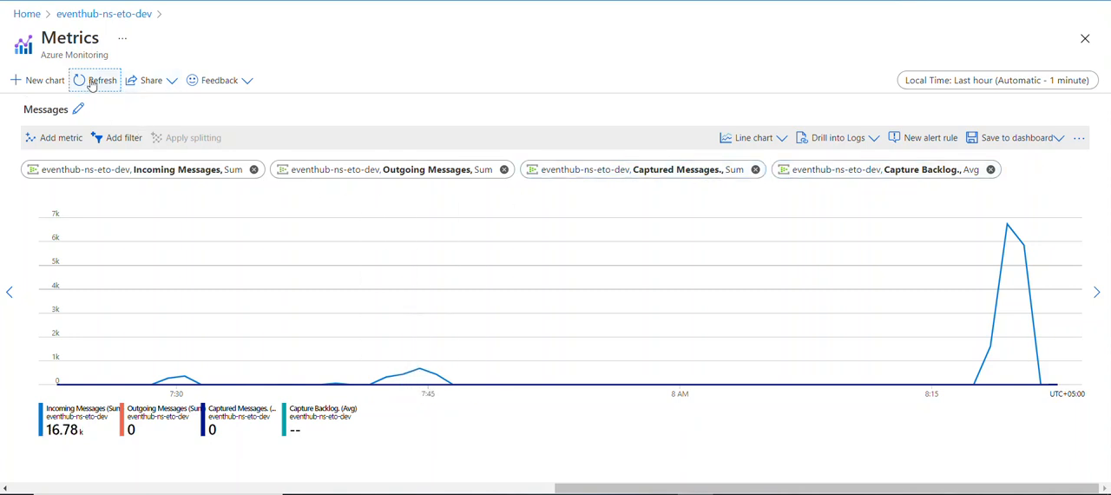
# Refresh the eventhub-ns-eto-dev Metrics chart to reload the latest incoming message counts.
pyautogui.click(102, 80)
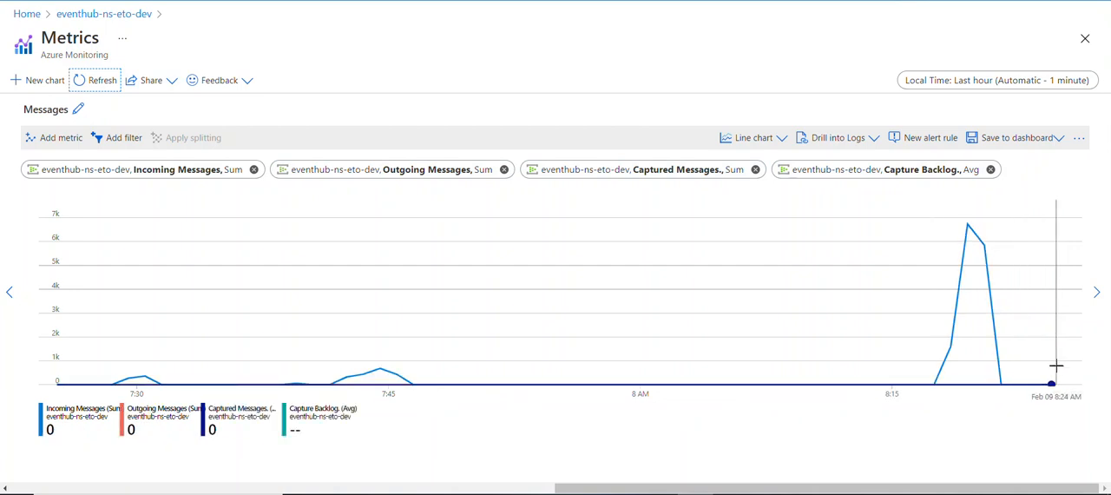
pyautogui.moveTo(1063, 266)
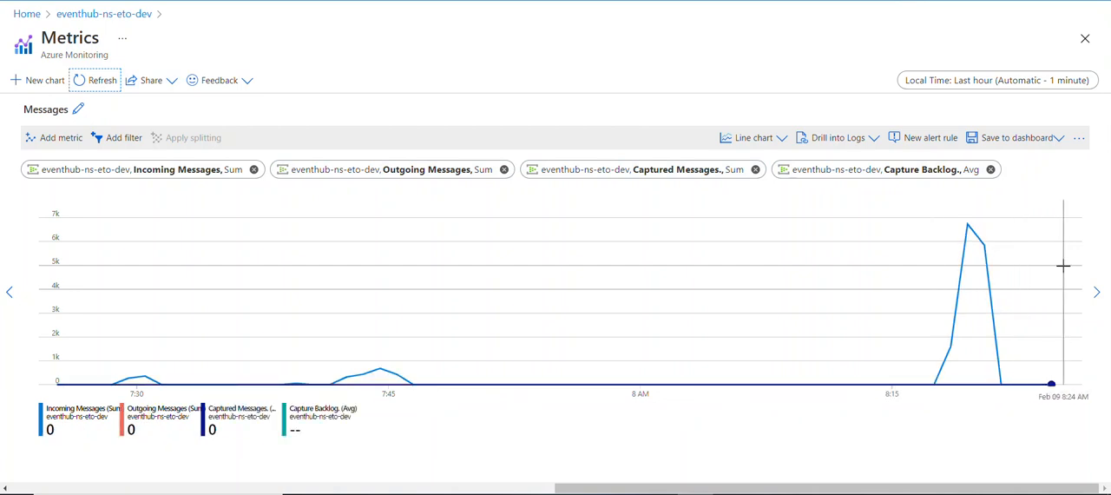
pyautogui.moveTo(626, 310)
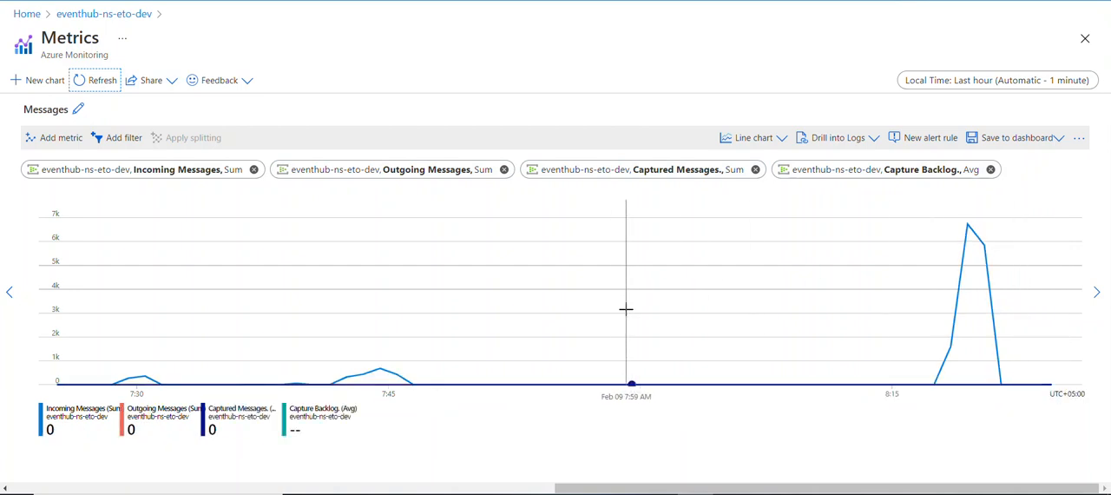
pyautogui.moveTo(631, 301)
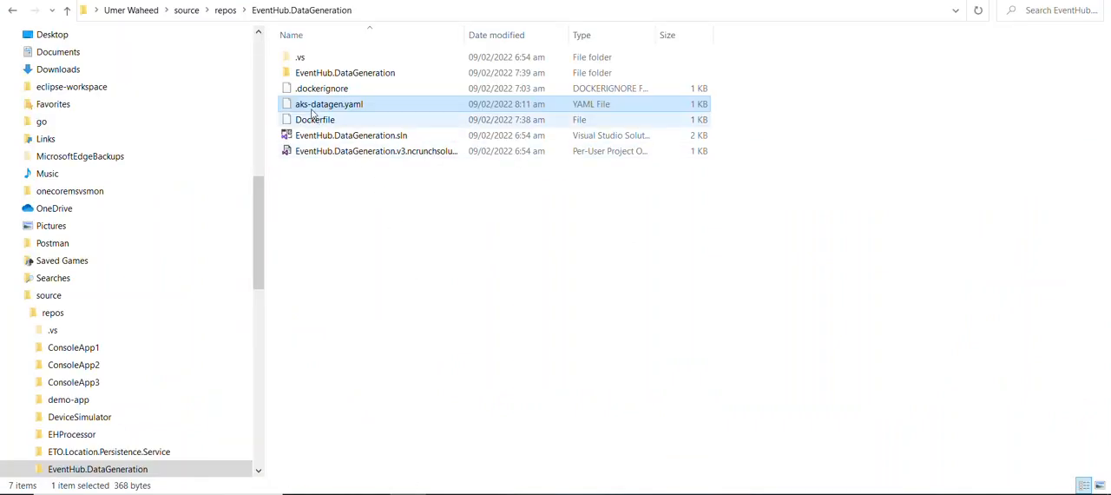
# Open aks-datagen.yaml from File Explorer with Notepad via Open with.
pyautogui.rightClick(329, 104)
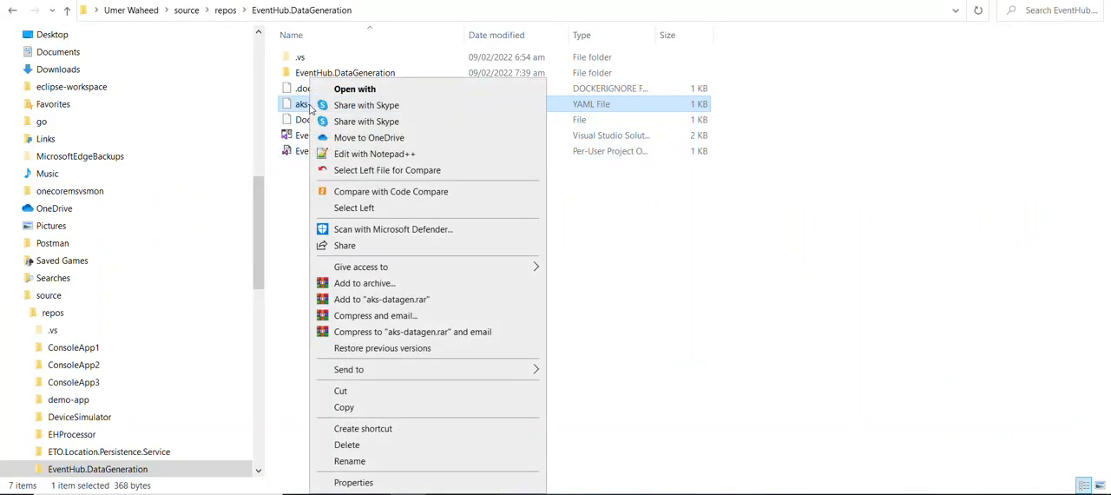
pyautogui.moveTo(355, 89)
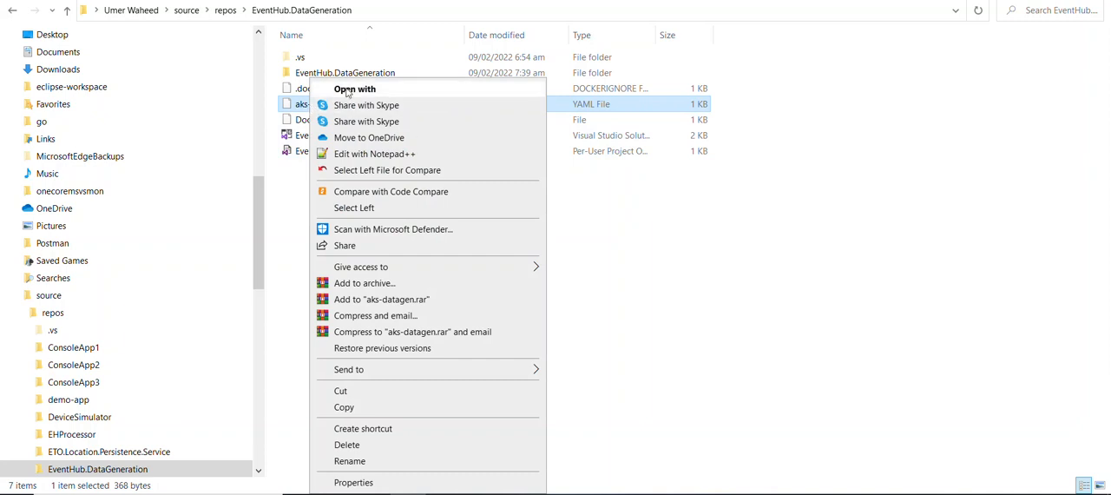
pyautogui.click(355, 89)
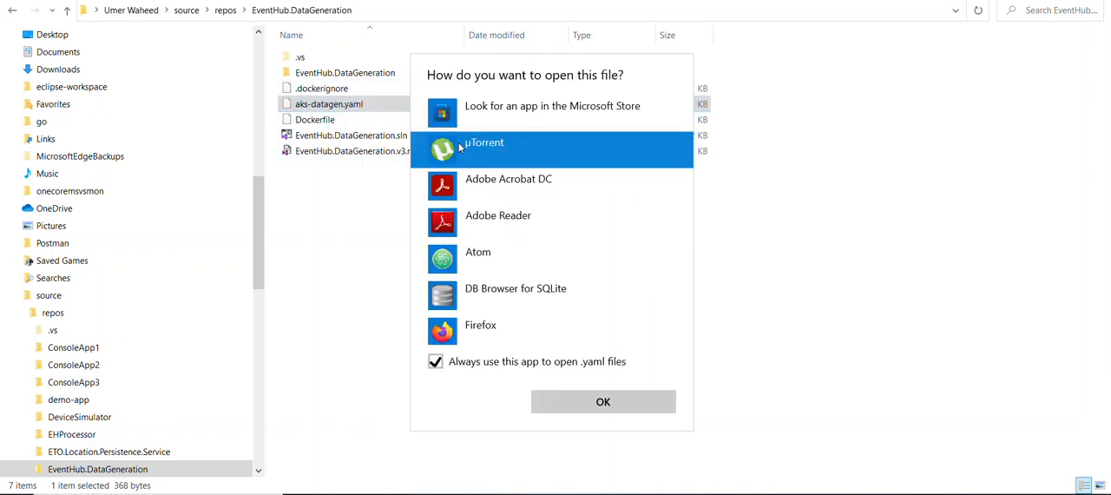
pyautogui.scroll(-3)
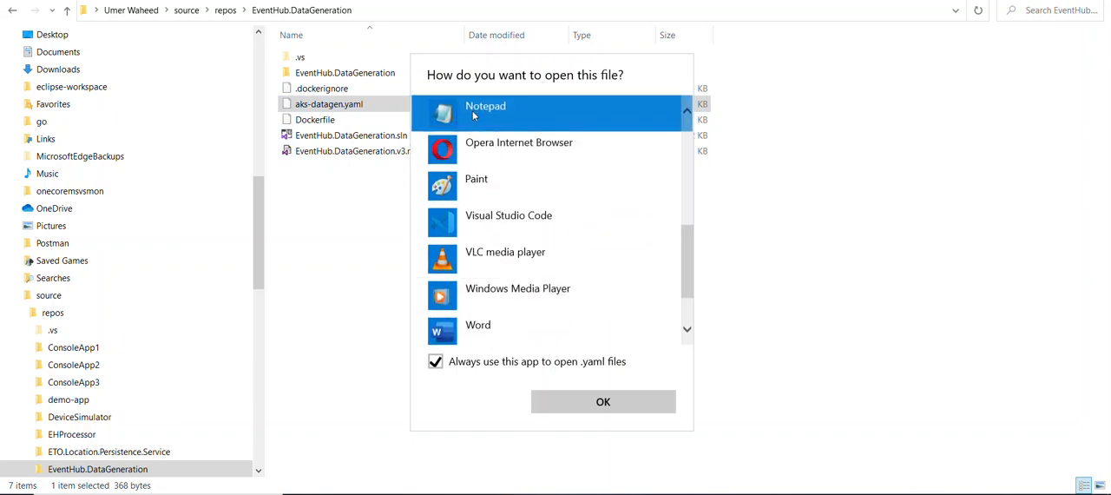
pyautogui.click(602, 401)
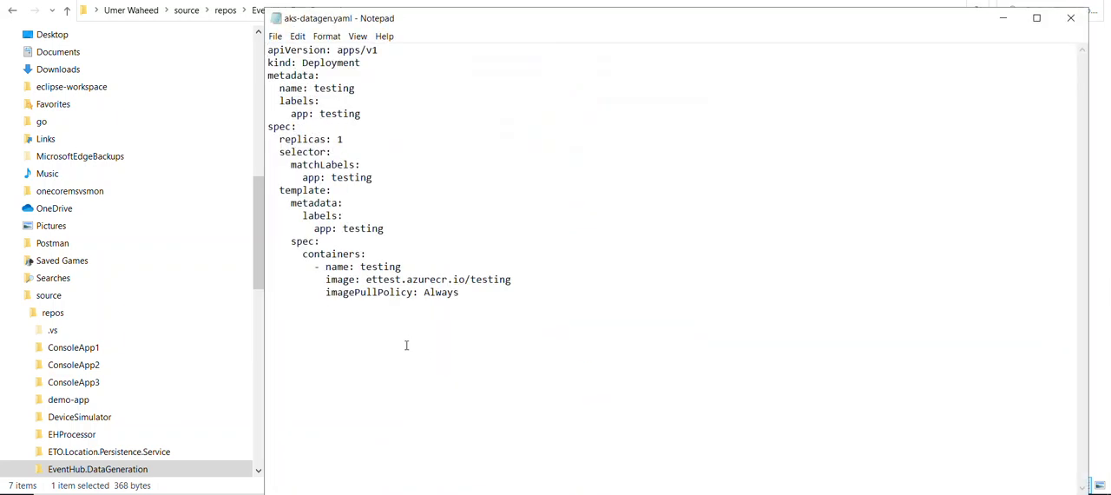
pyautogui.moveTo(487, 301)
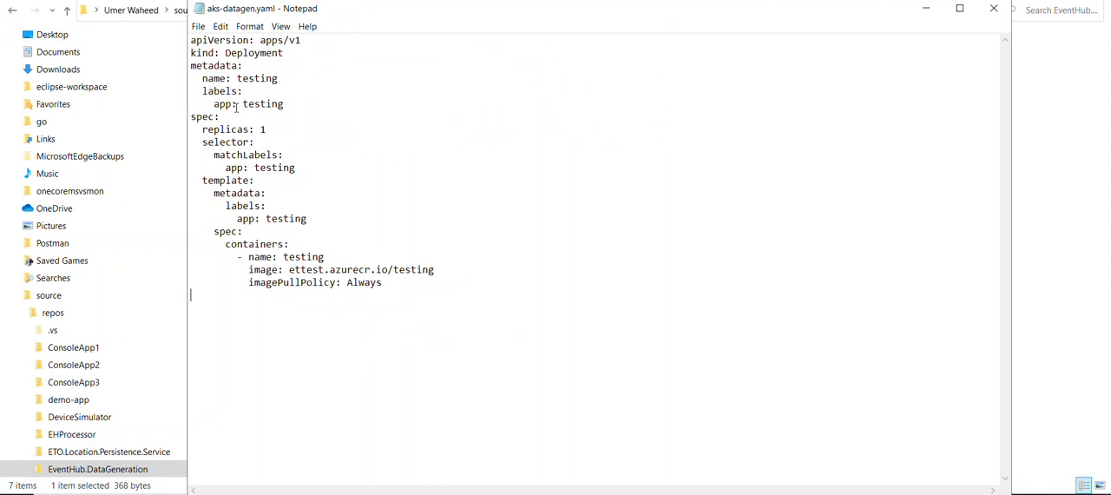
# Inspect the deployment name 'testing' and the container image path, then close the manifest unchanged.
pyautogui.doubleClick(257, 78)
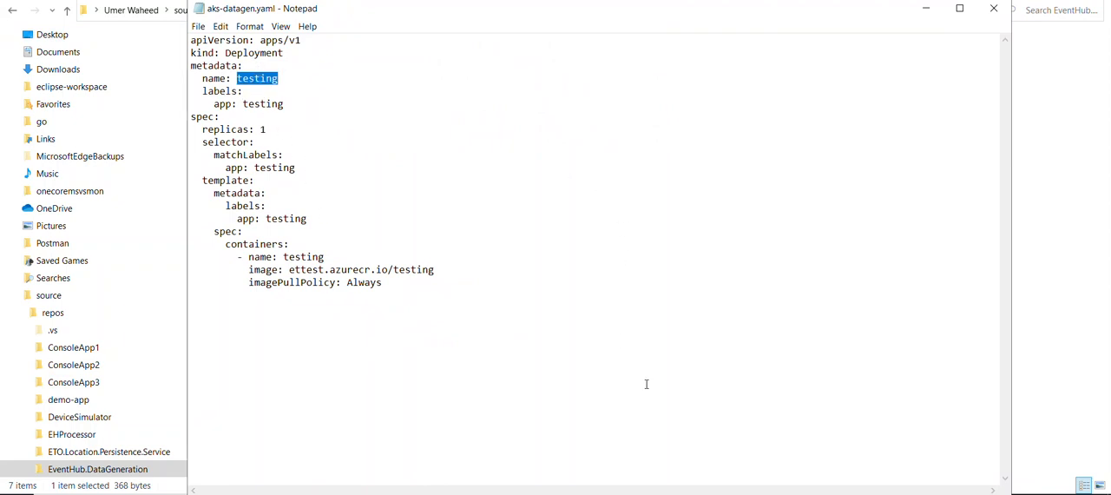
pyautogui.moveTo(312, 296)
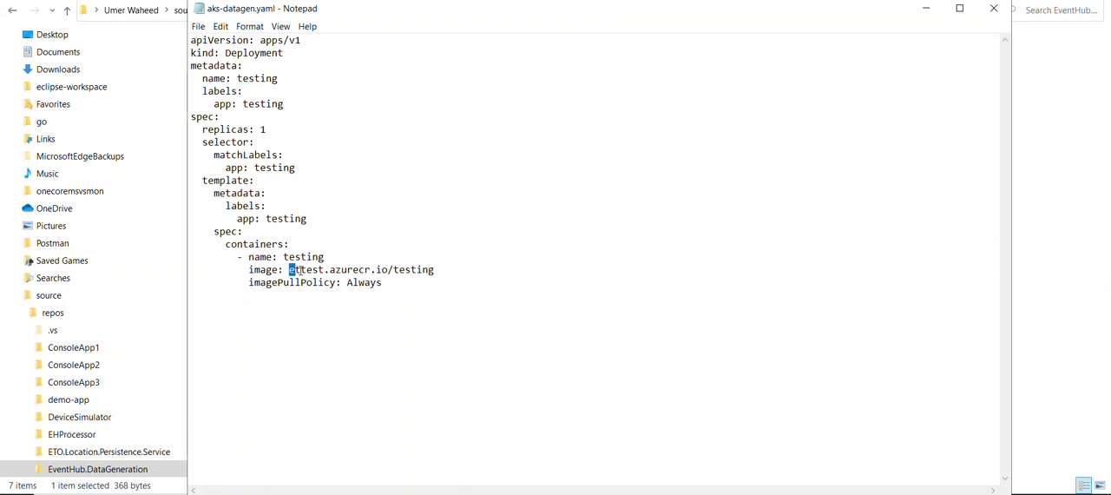
pyautogui.doubleClick(362, 270)
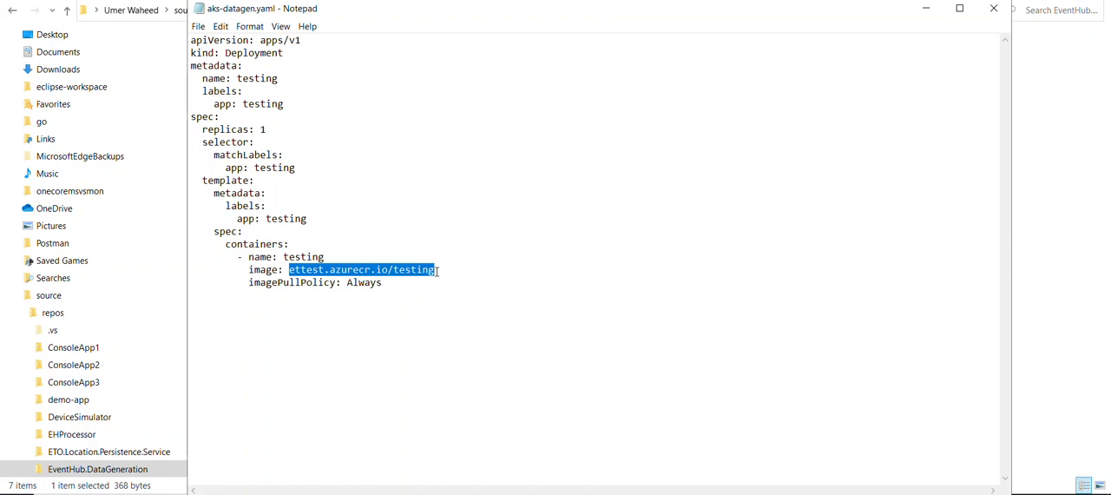
pyautogui.moveTo(478, 268)
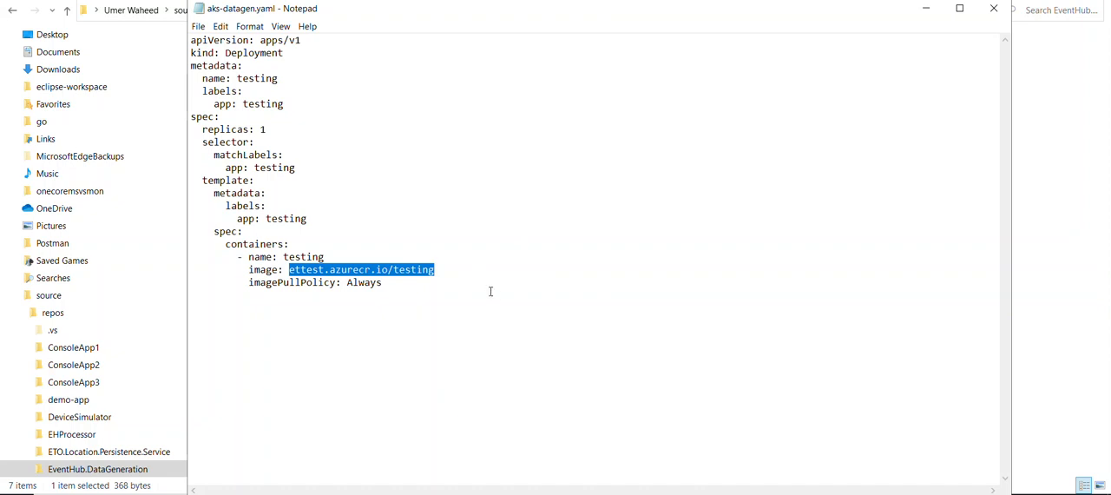
pyautogui.press('ctrl+a')
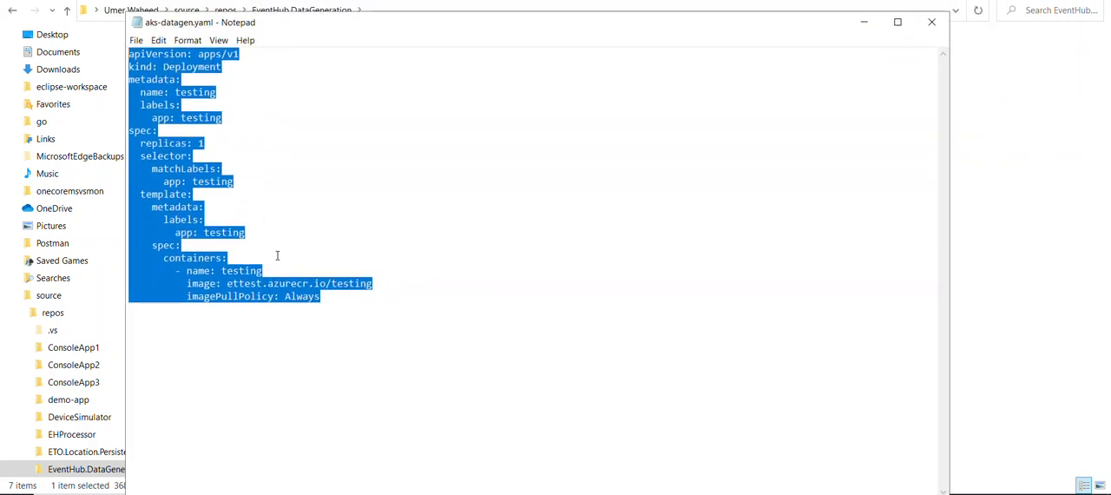
pyautogui.click(266, 221)
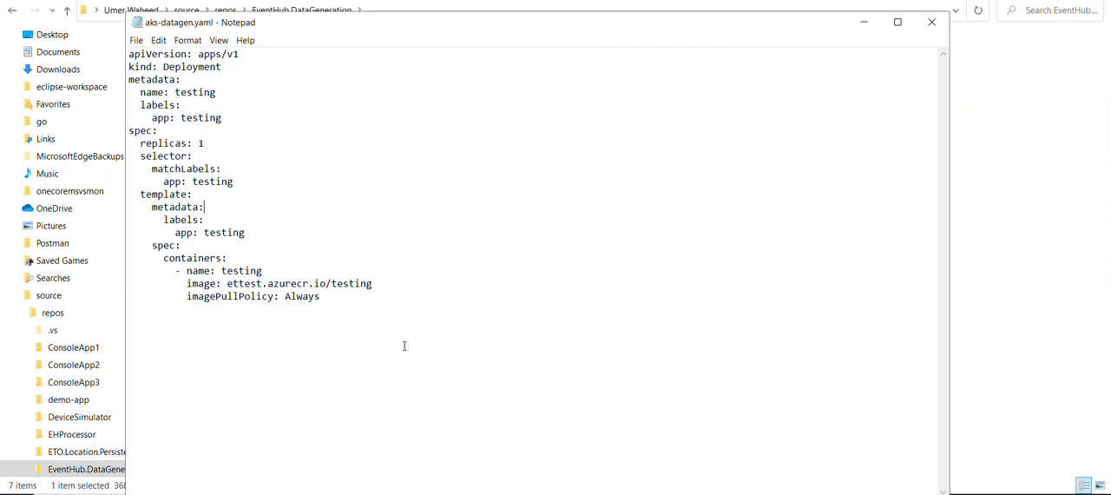
pyautogui.moveTo(339, 374)
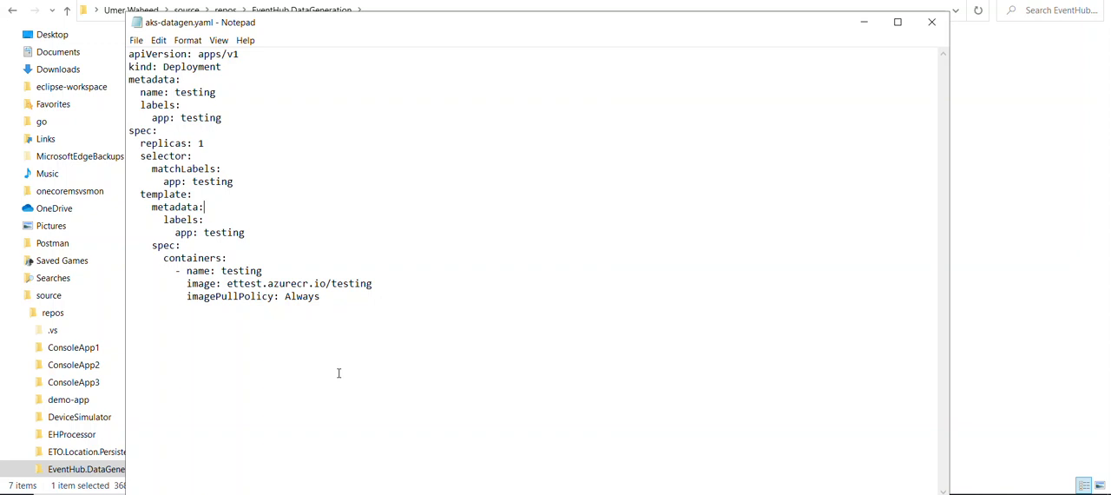
pyautogui.moveTo(640, 238)
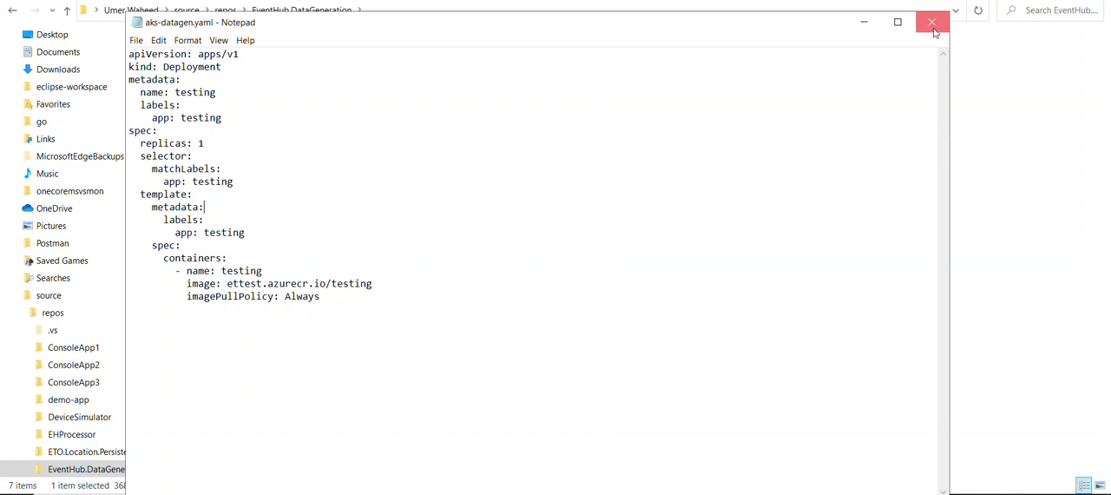
pyautogui.click(934, 21)
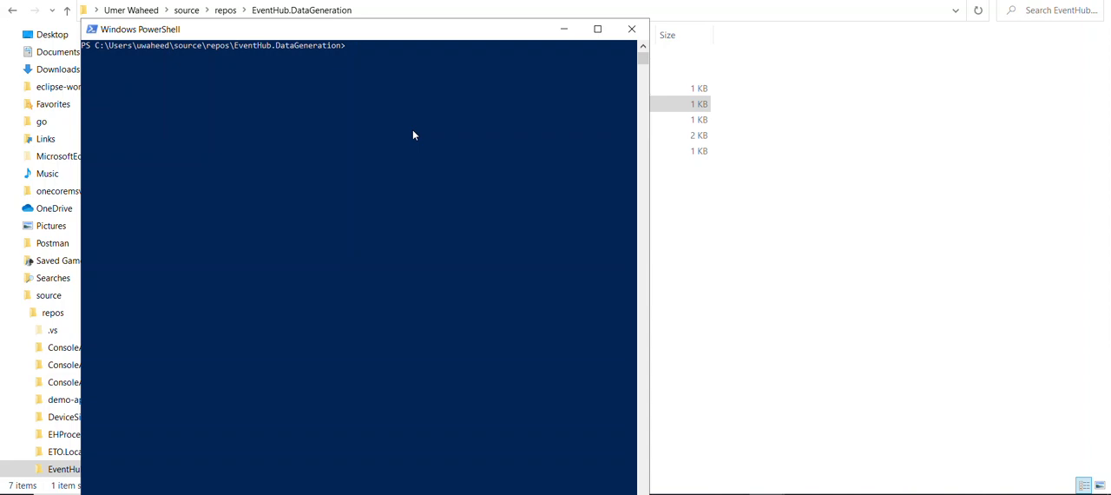
pyautogui.write('ku')
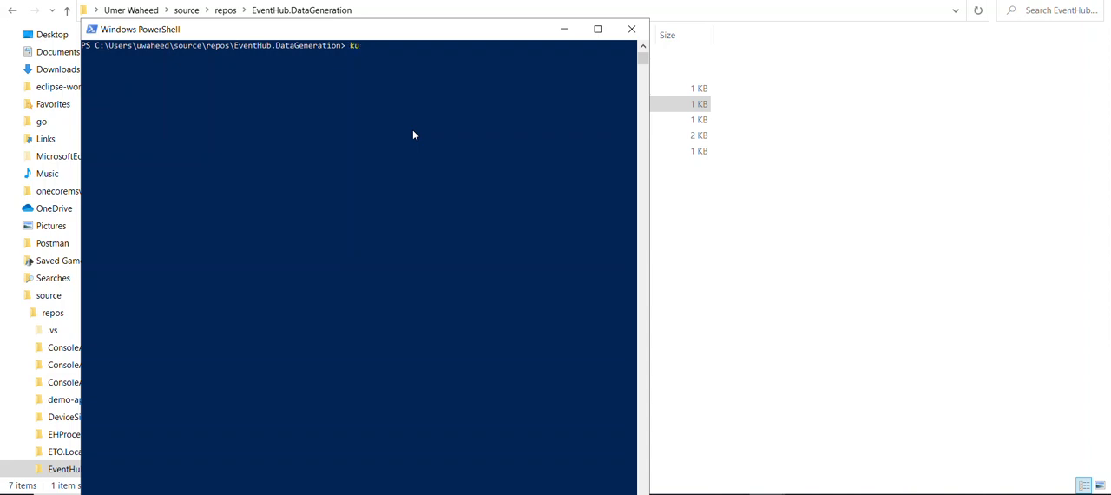
pyautogui.write('bect')
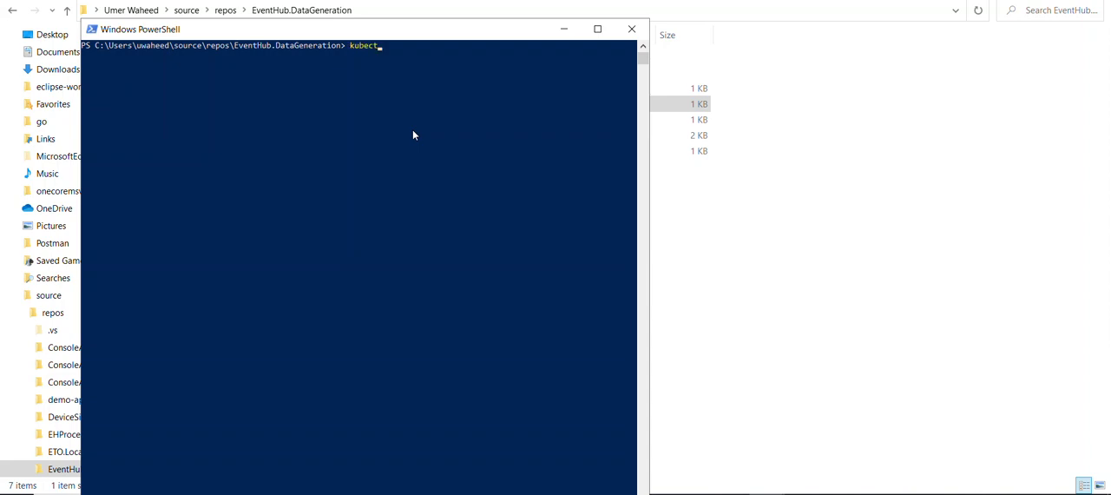
pyautogui.write('l')
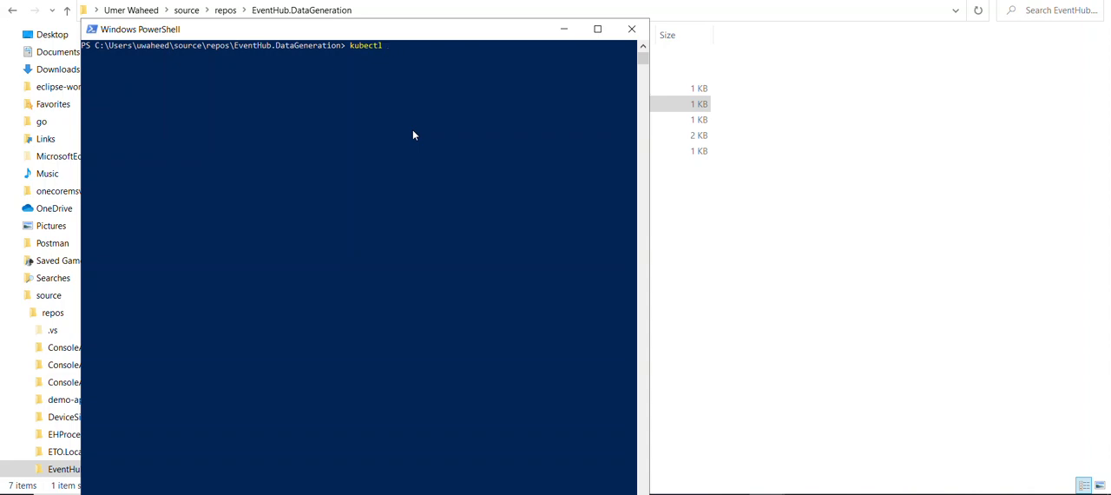
pyautogui.press('Return')
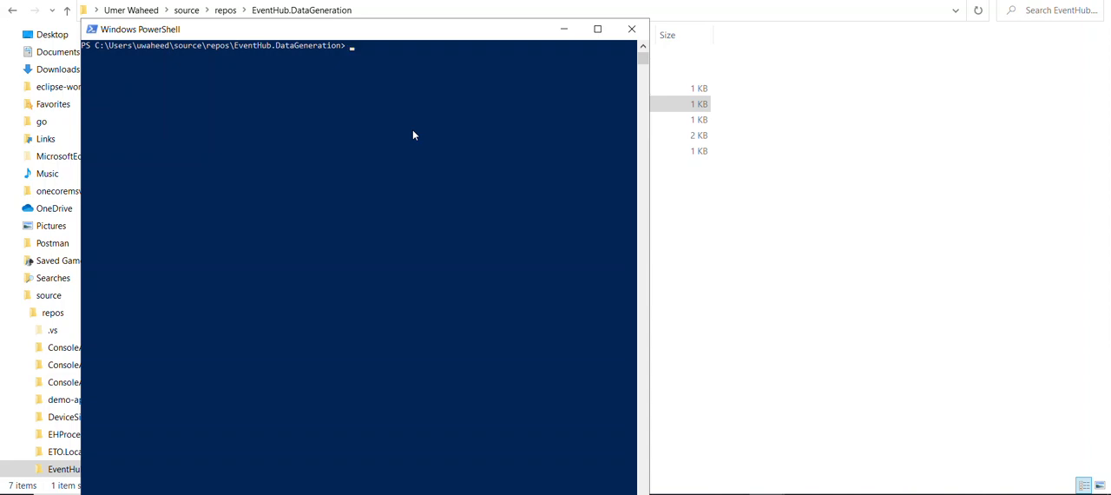
# Run az login, then az aks get-credentials for cluster kubtest in resource group rg-eto.
pyautogui.write('az login')
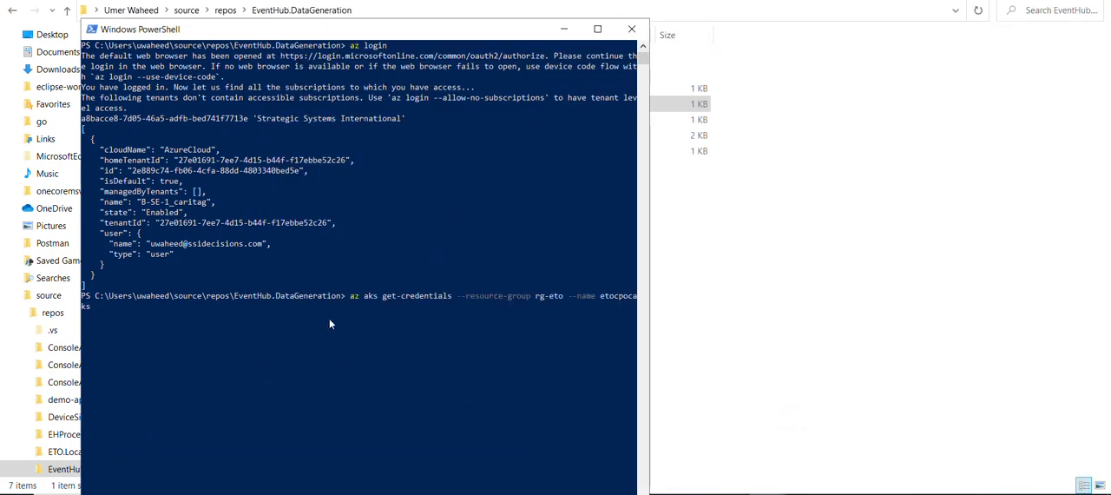
pyautogui.moveTo(253, 315)
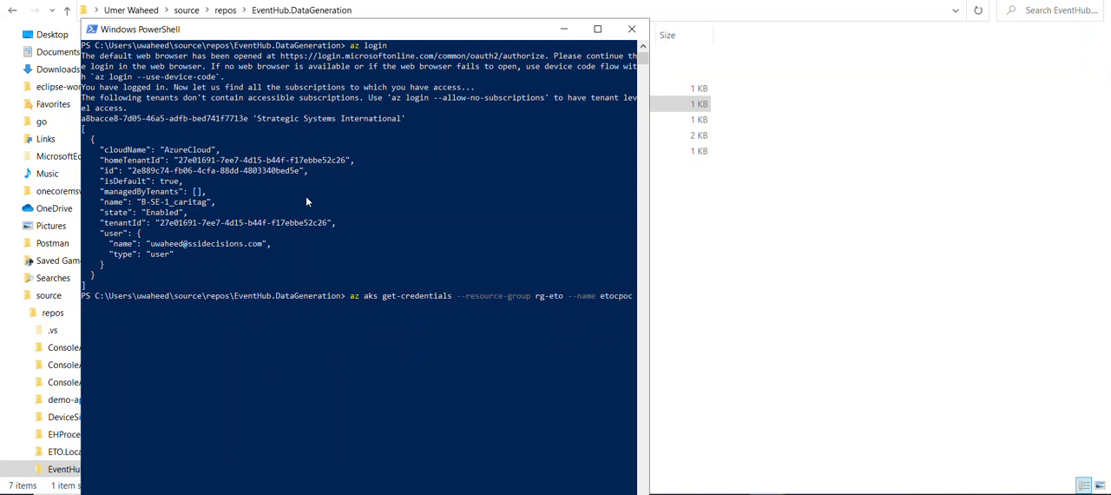
pyautogui.press('BackSpace')
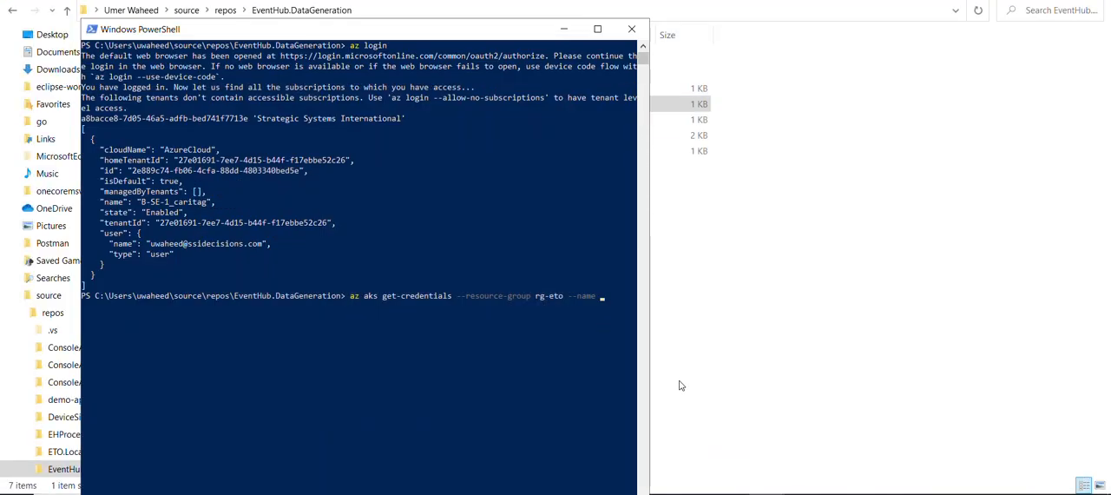
pyautogui.write('kubtes')
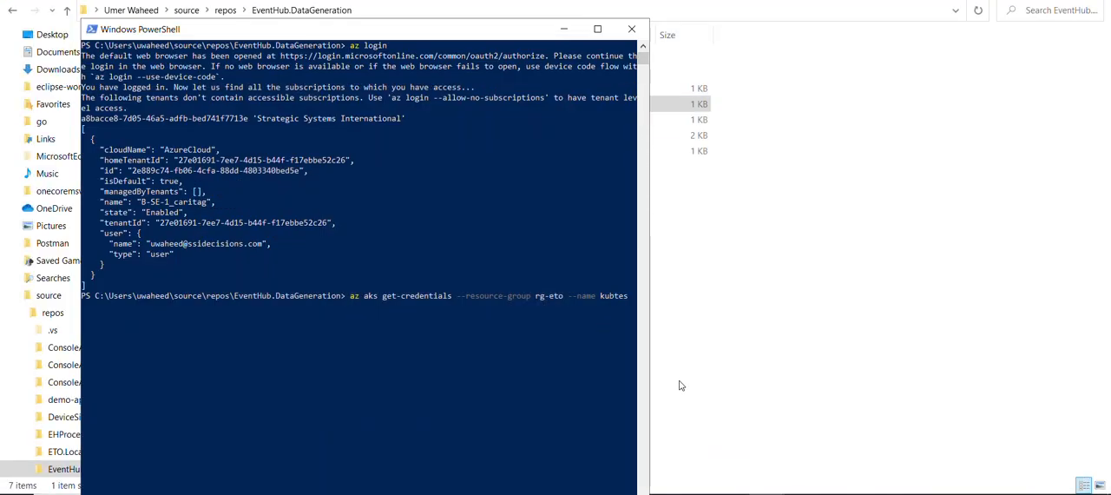
pyautogui.write('t')
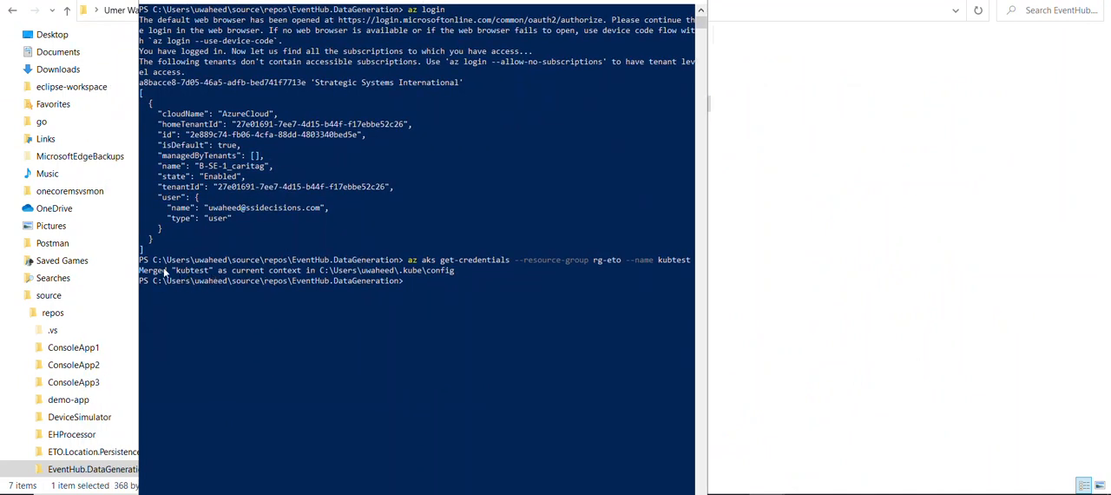
pyautogui.moveTo(278, 293)
pyautogui.write('kubectl apply -f')
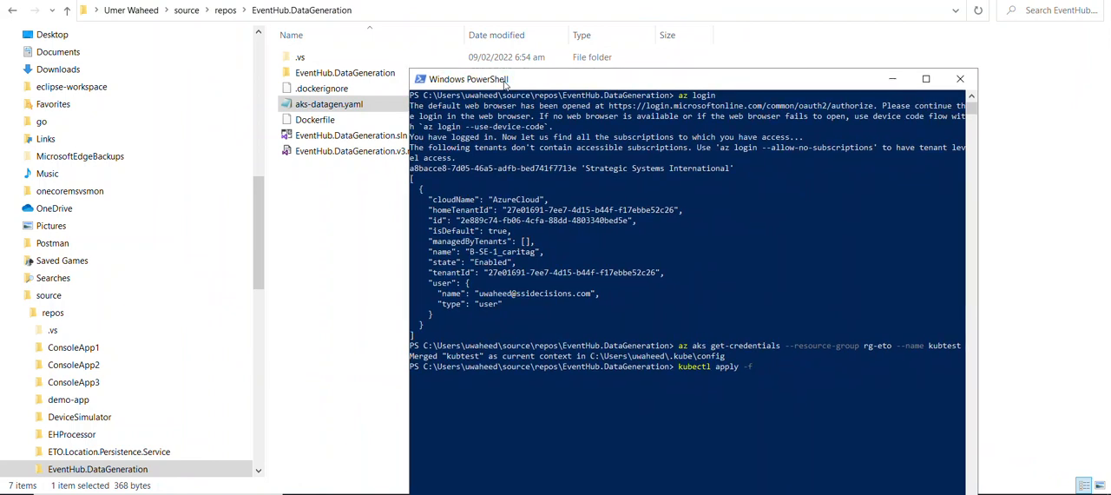
# Enter kubectl apply -f aks-datagen.yaml at the prompt without running it.
pyautogui.write('aks-datagen.')
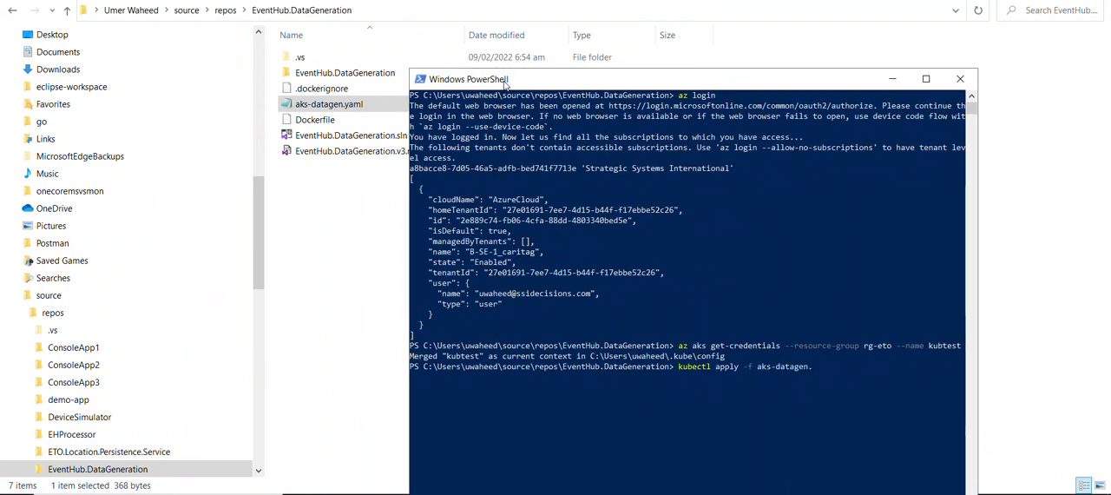
pyautogui.write('yaml')
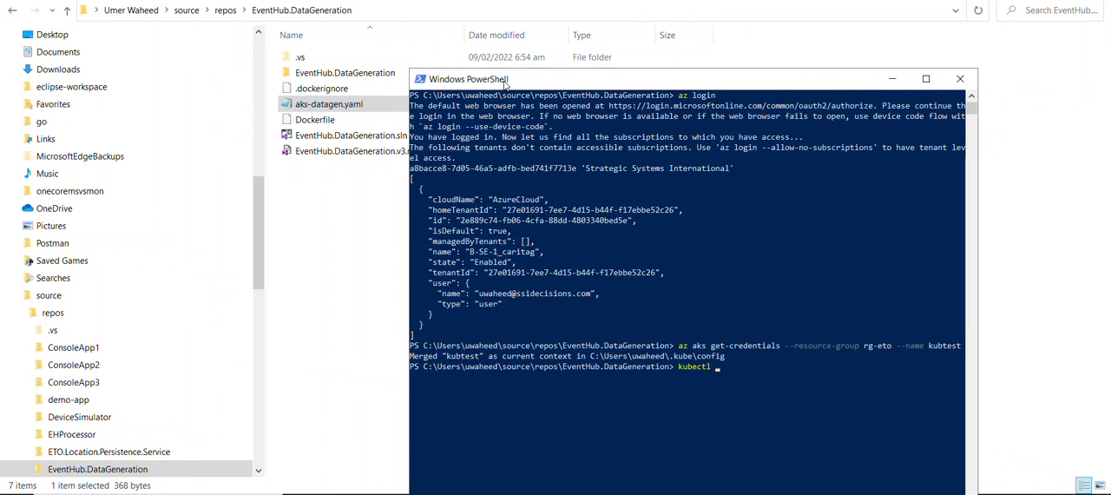
# Run kubectl get deployments, showing no resources in the default namespace.
pyautogui.write('get deployments')
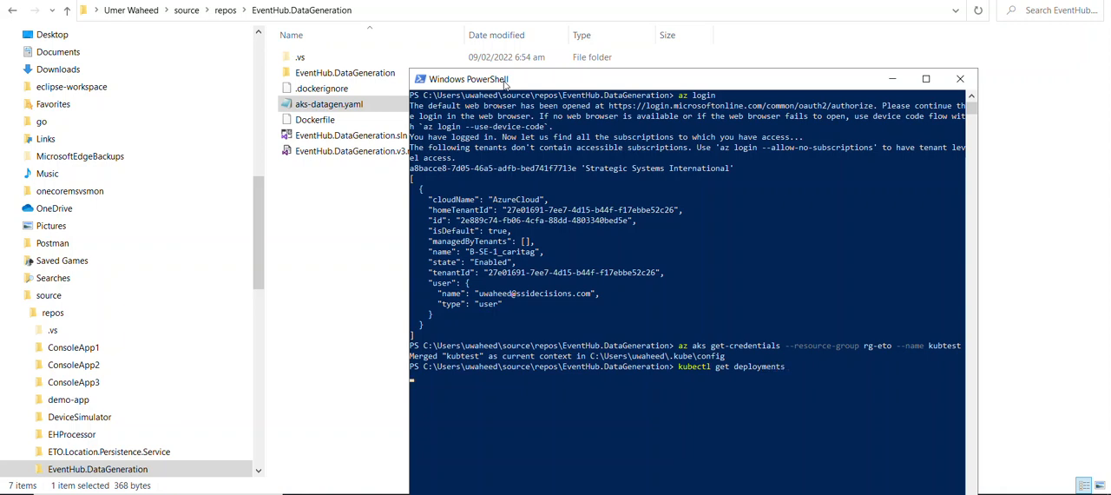
pyautogui.press('Return')
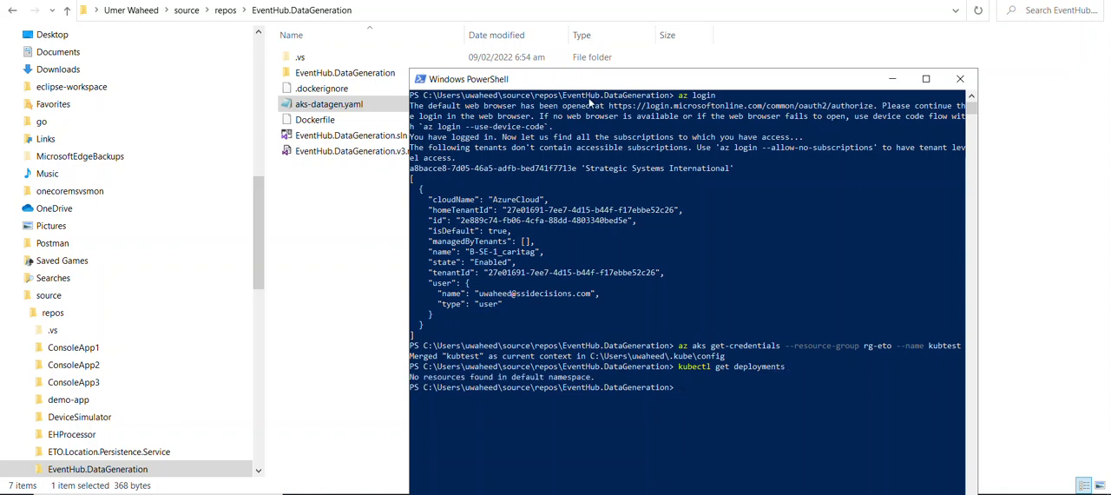
pyautogui.moveTo(686, 79); pyautogui.dragTo(655, 19)
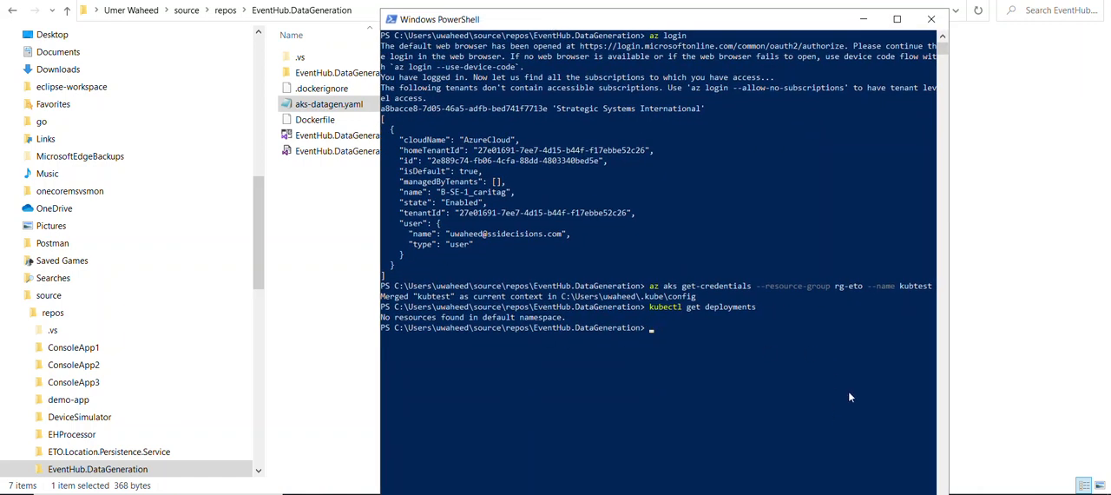
# Run kubectl get pods, also returning no resources, and prepare an apply for aks-eventconsumer.yaml.
pyautogui.write('kub')
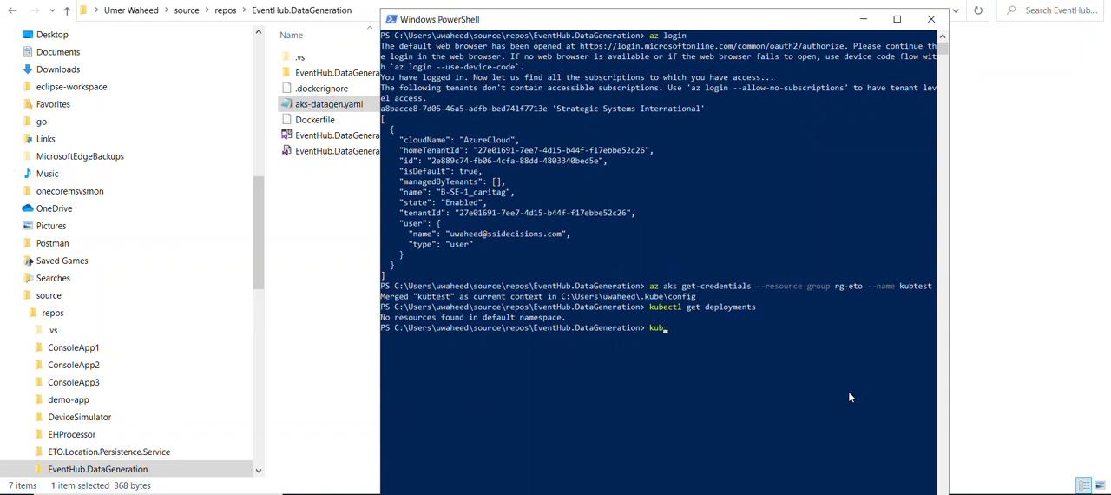
pyautogui.write('ectl')
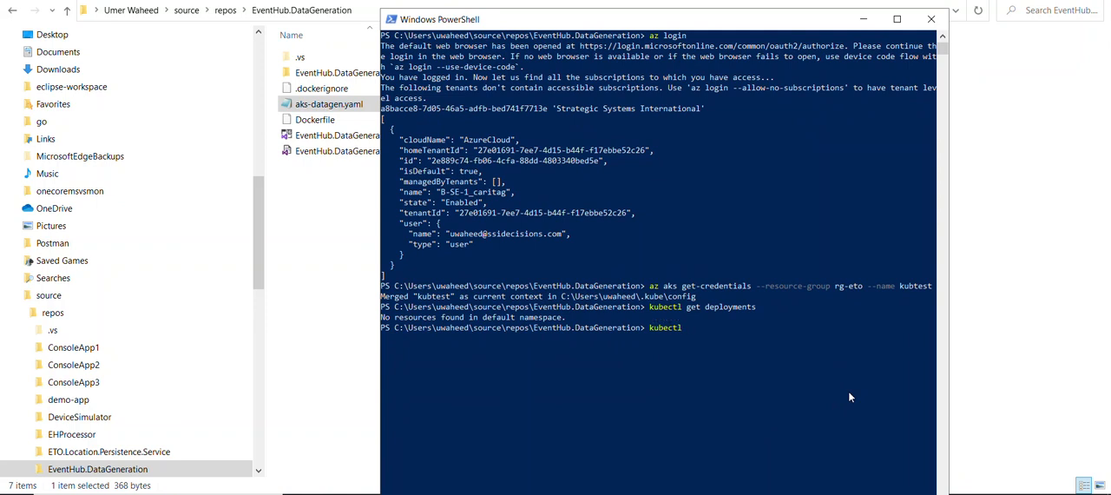
pyautogui.write('get pods')
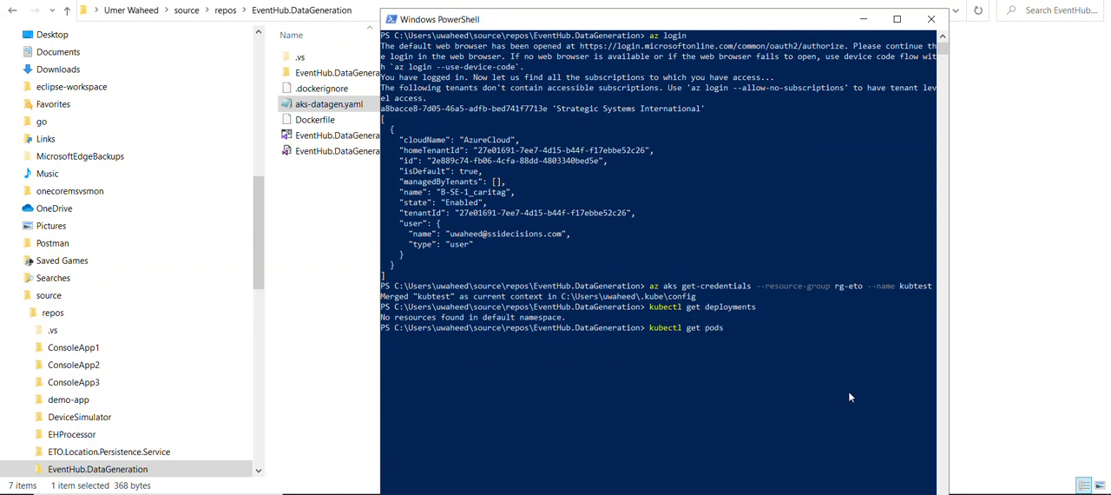
pyautogui.press('Return')
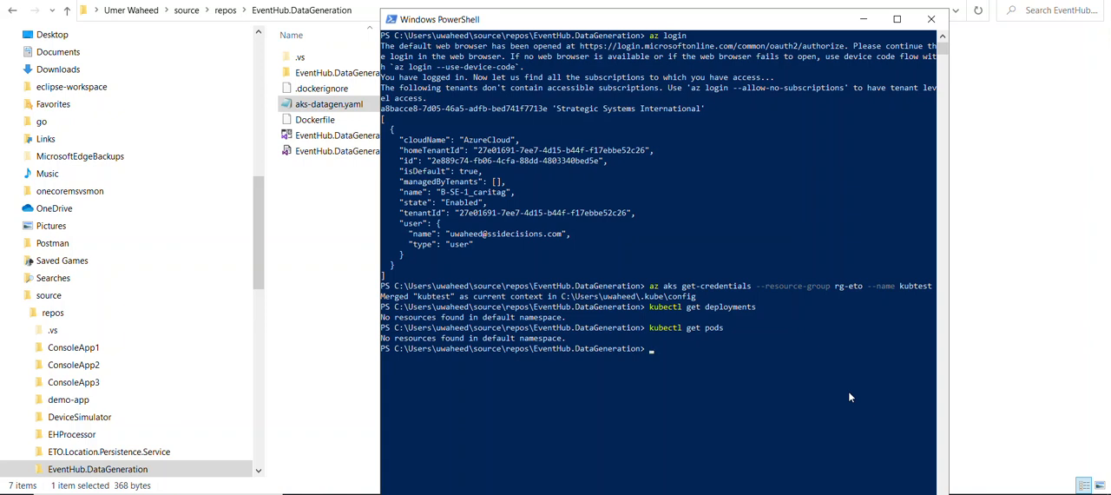
pyautogui.write('kubectl apply -f aks-eventconsumer.yaml')
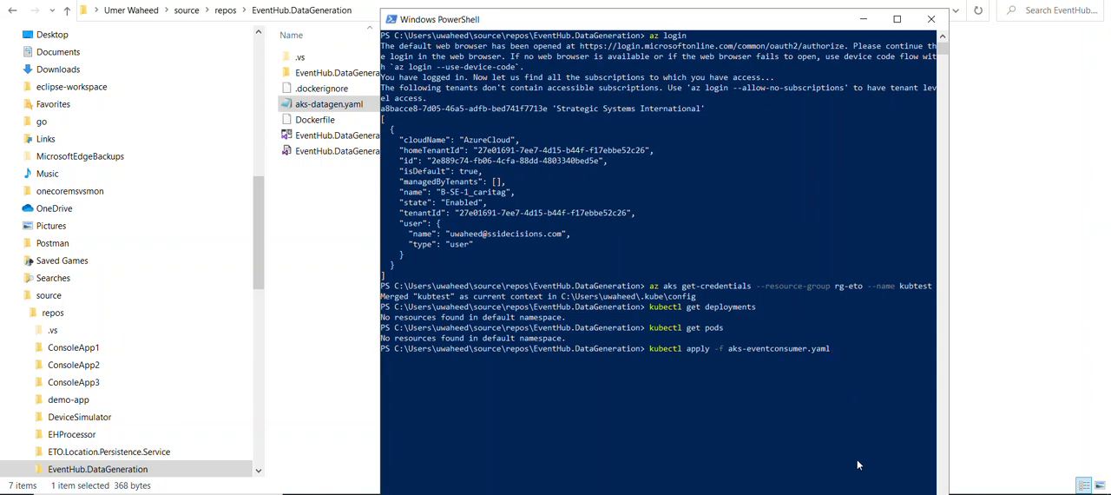
# Apply aks-eventconsumer.yaml and aks-datagen.yaml, creating the testing deployment.
pyautogui.press('Return')
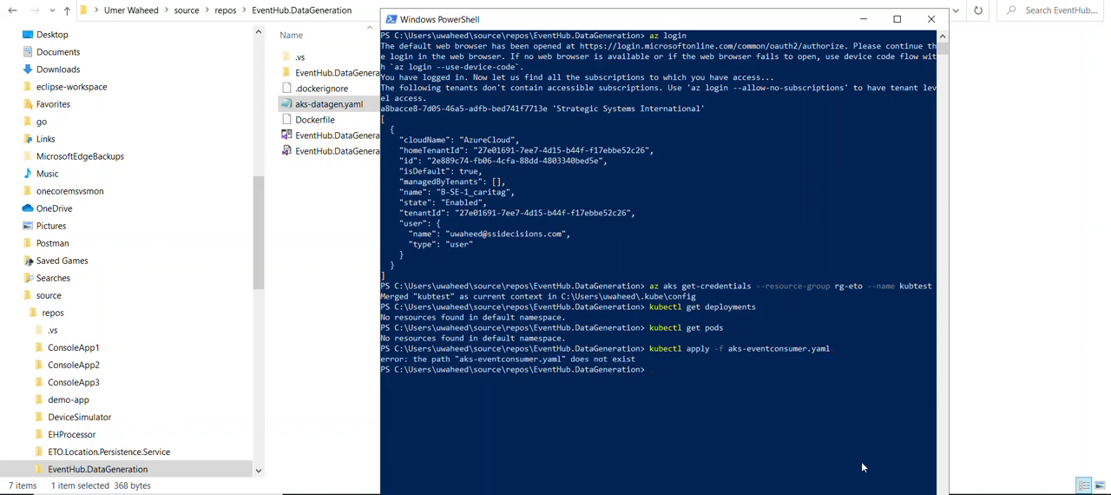
pyautogui.write('kubectl apply -f aks-eventconsu')
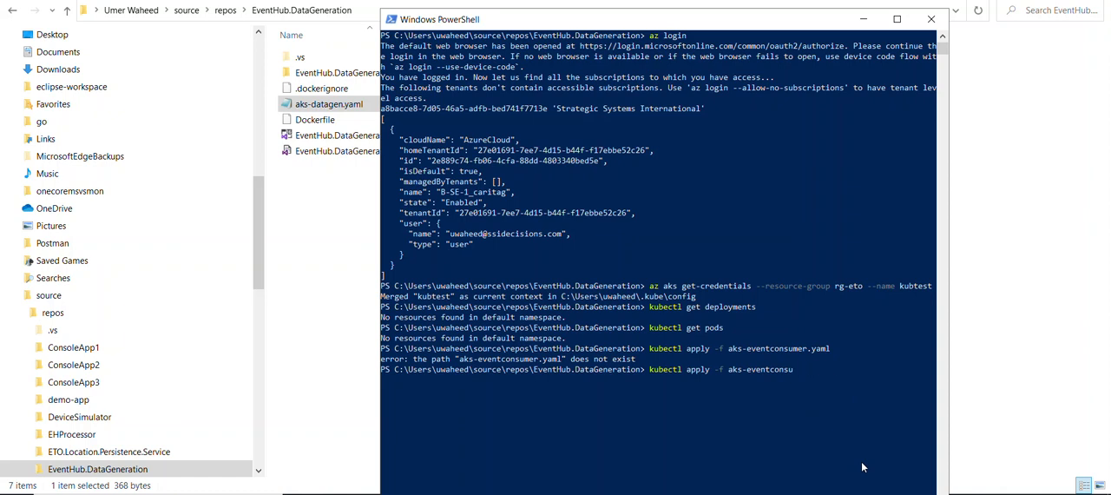
pyautogui.write('aks-dta')
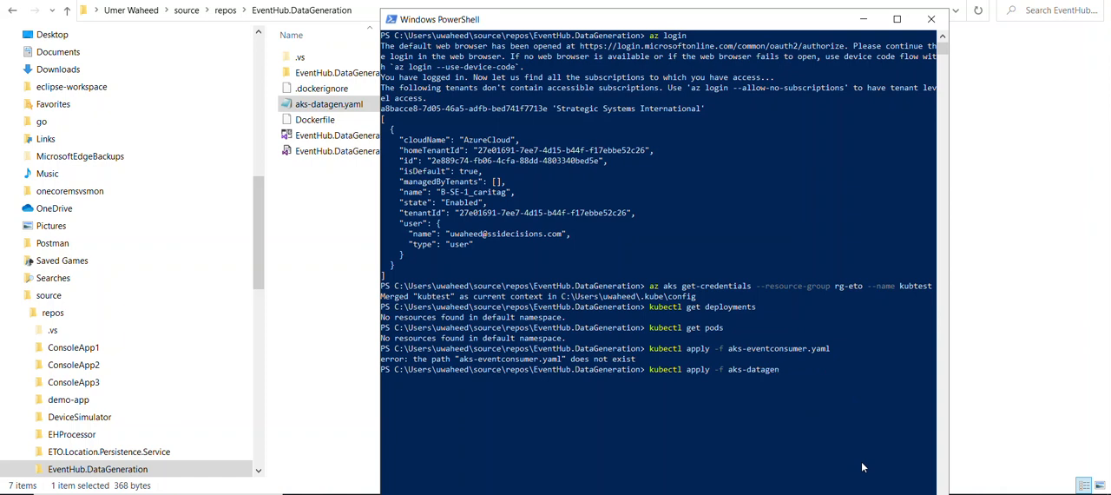
pyautogui.write('.yaml')
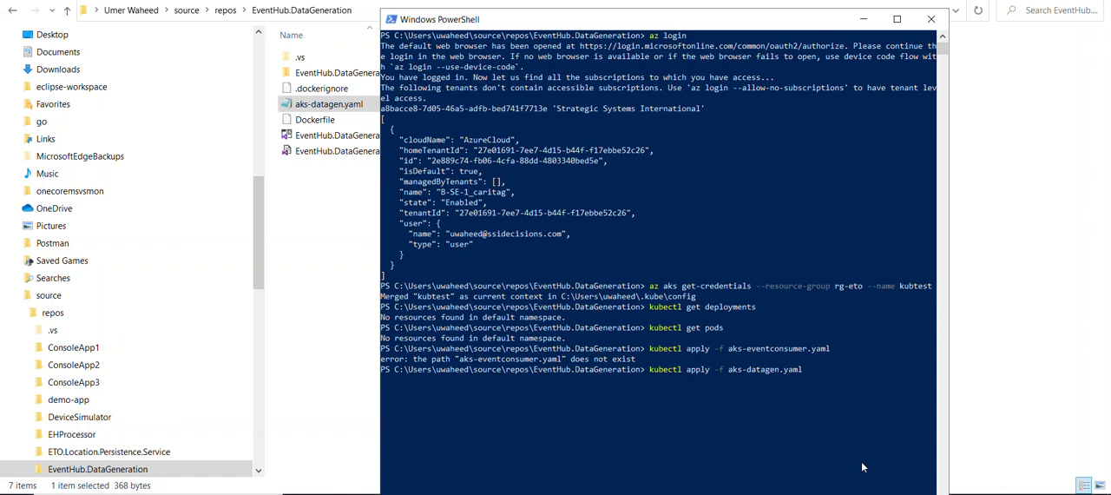
pyautogui.press('Return')
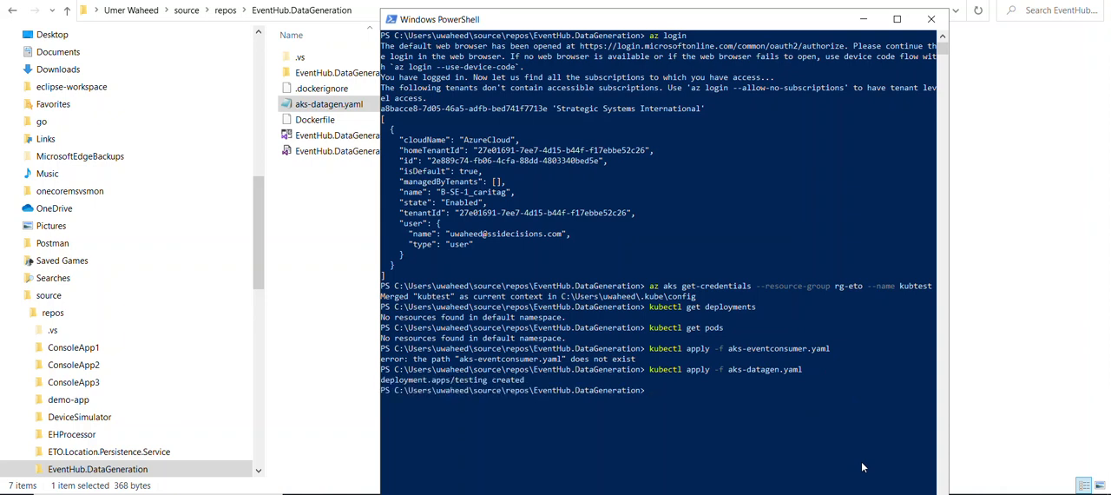
# Check with kubectl get pods that the testing deployment has one Running pod.
pyautogui.write('kubectl apply -f aks-eventconsumer.yaml')
pyautogui.write('kubectl get deployments')
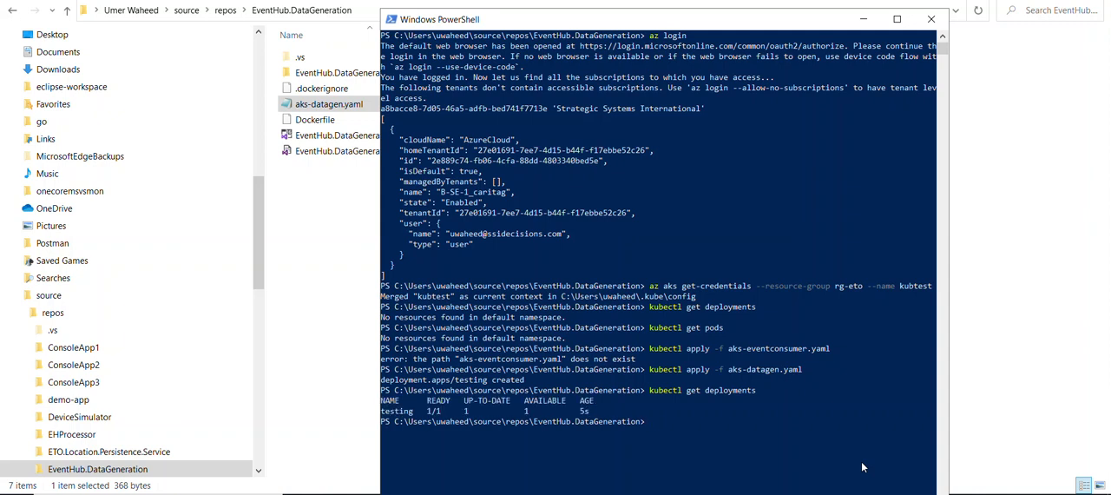
pyautogui.write('kubectl apply -f aks-datagen.yaml')
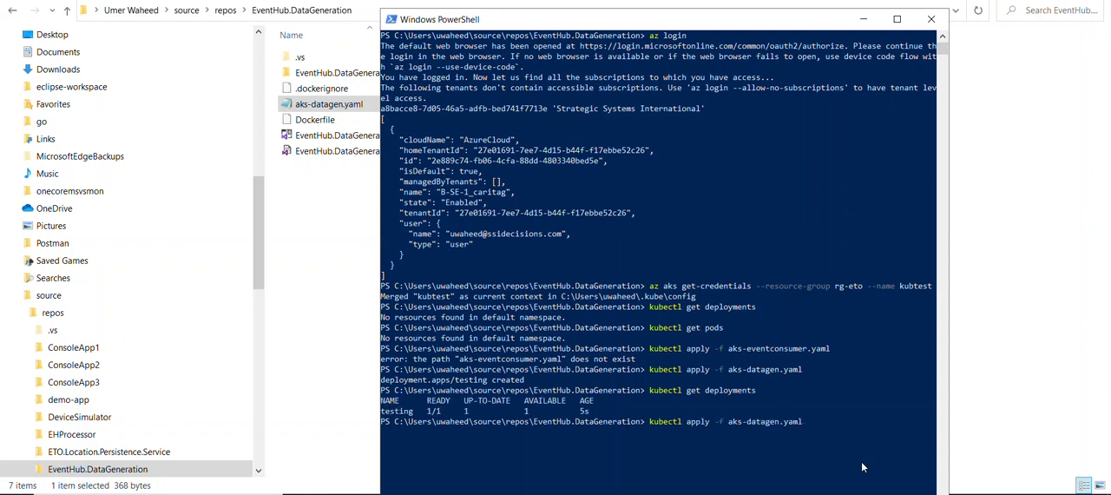
pyautogui.write('kubectl get pods')
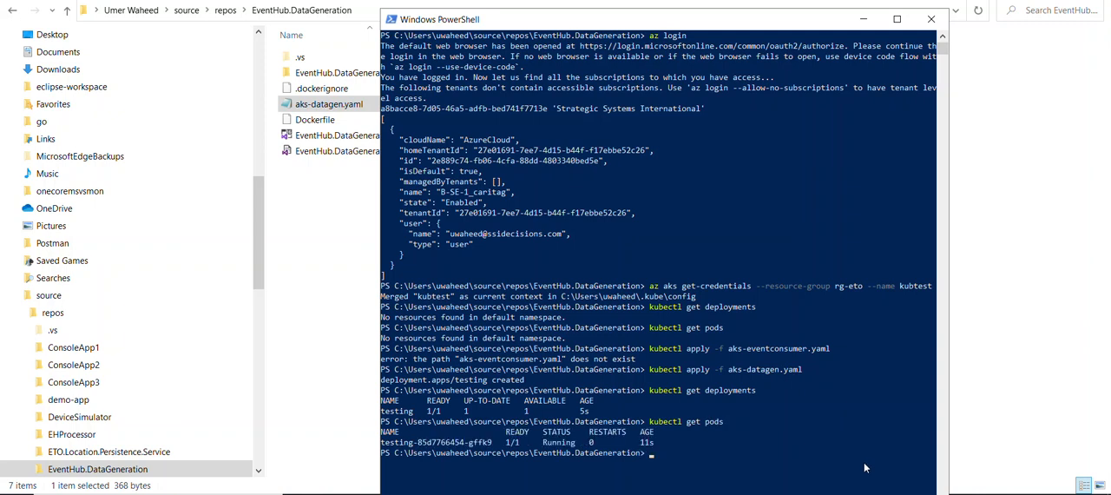
pyautogui.write('clea')
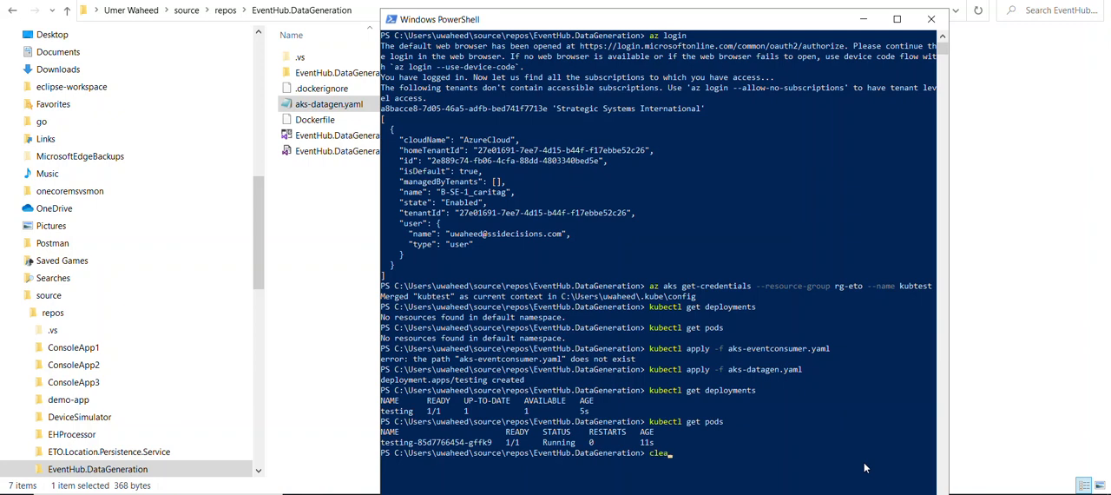
# Clear the console and run kubectl scale --replicas=3 deployment/testing, then list the pods.
pyautogui.press('Return')
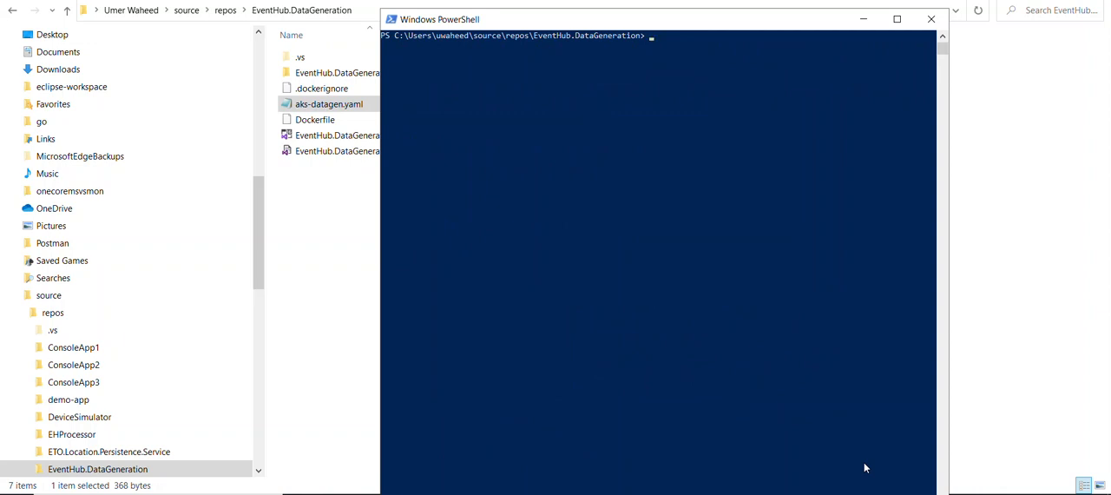
pyautogui.moveTo(681, 144)
pyautogui.write('kubectl scale --replicas=7 deployment/ev')
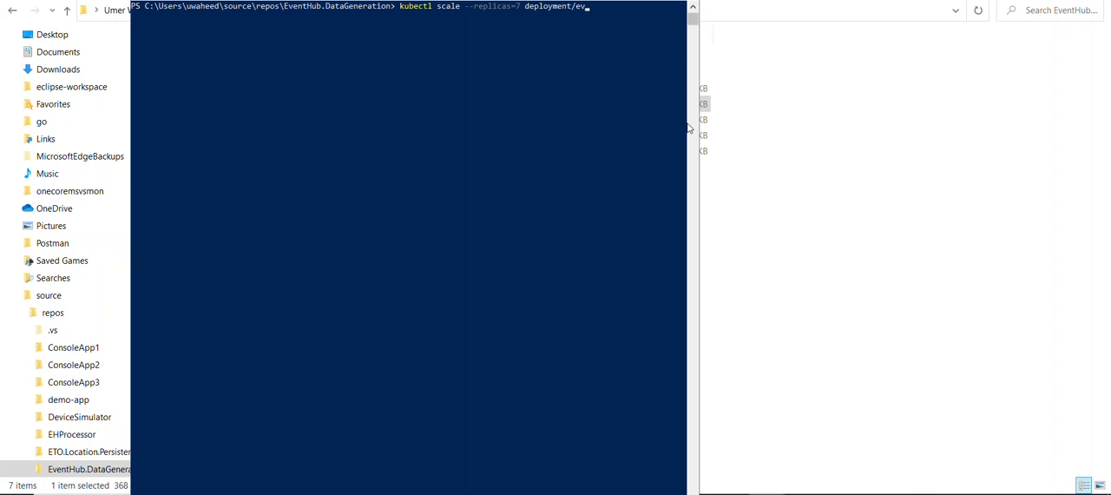
pyautogui.write('testing')
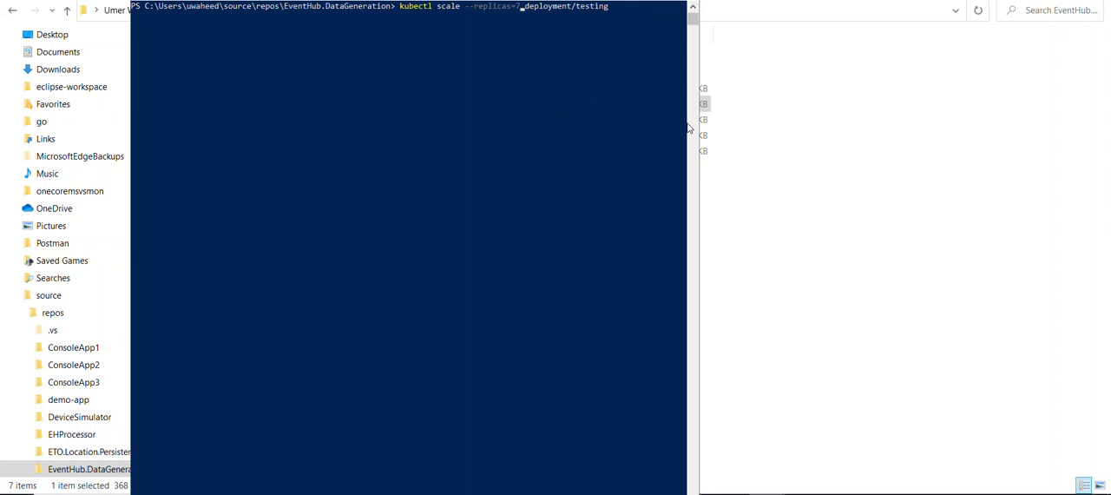
pyautogui.write('3')
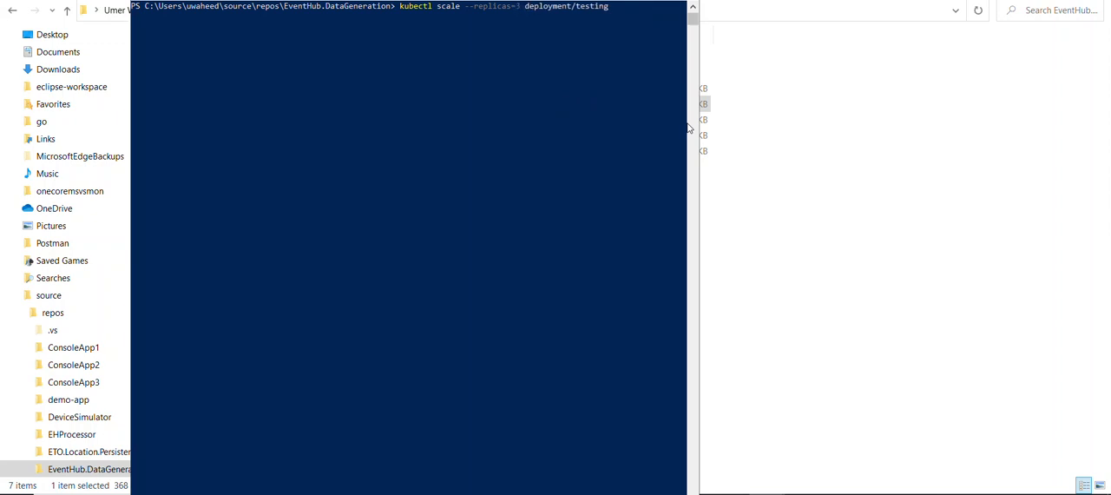
pyautogui.press('Return')
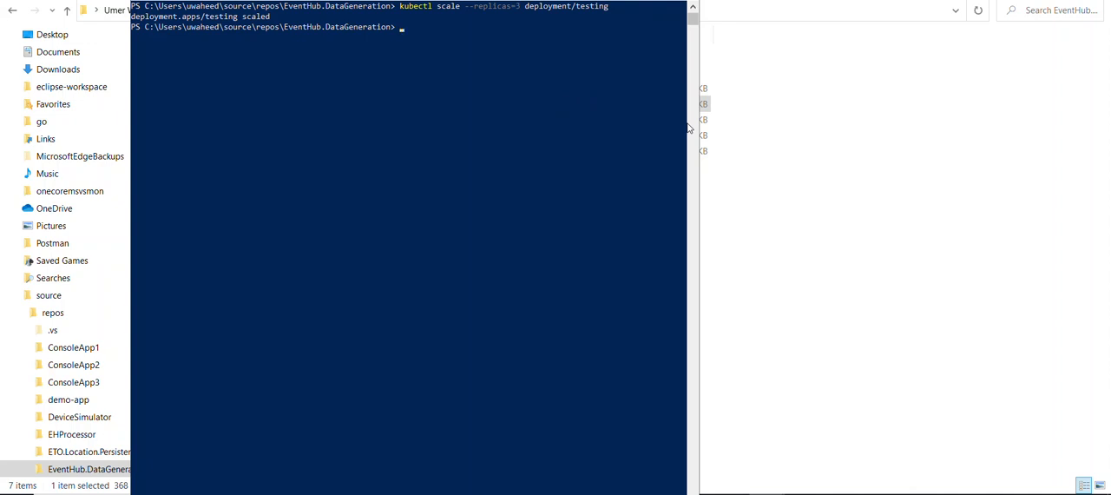
pyautogui.write('kubectl get pods')
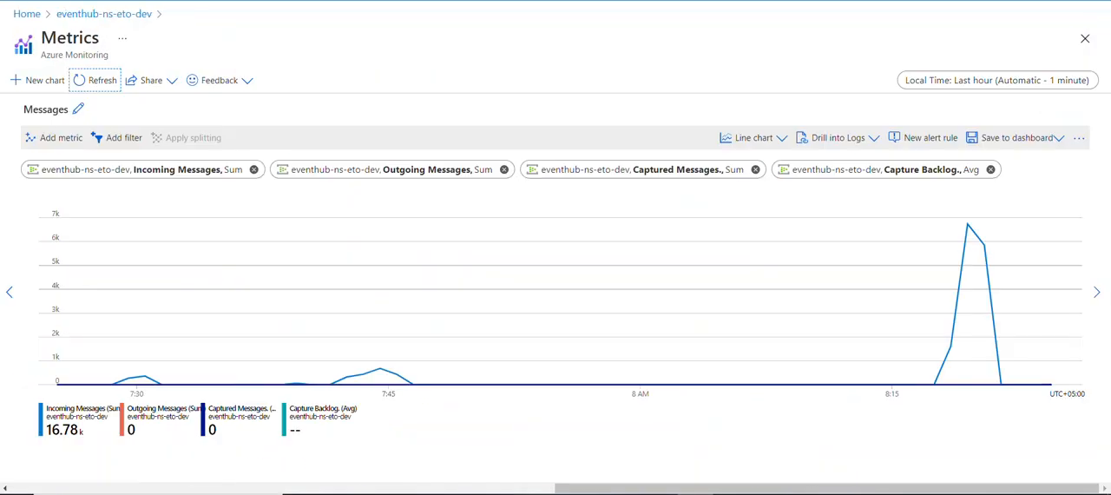
# Refresh the Event Hub Metrics chart, now reading 0 incoming messages at the latest point.
pyautogui.click(102, 79)
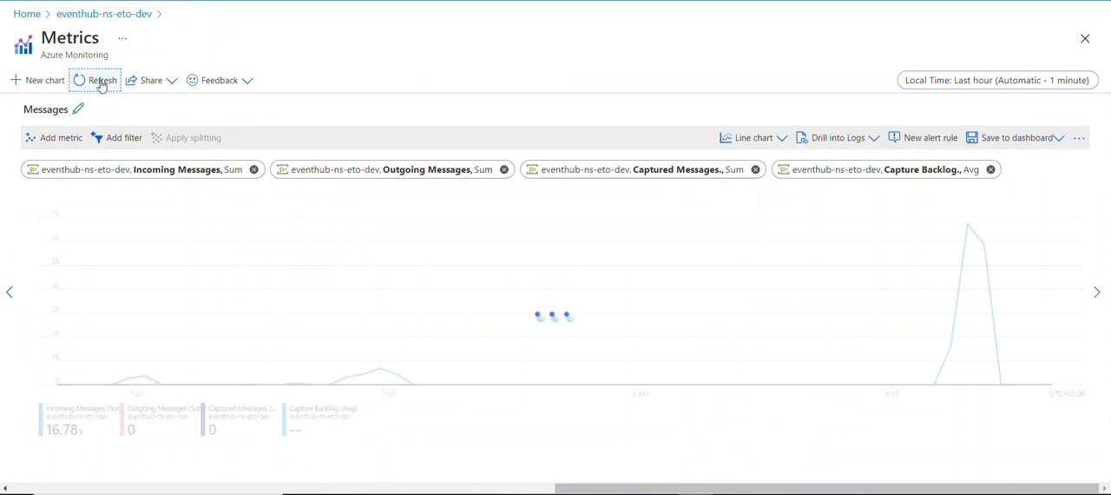
pyautogui.click(101, 80)
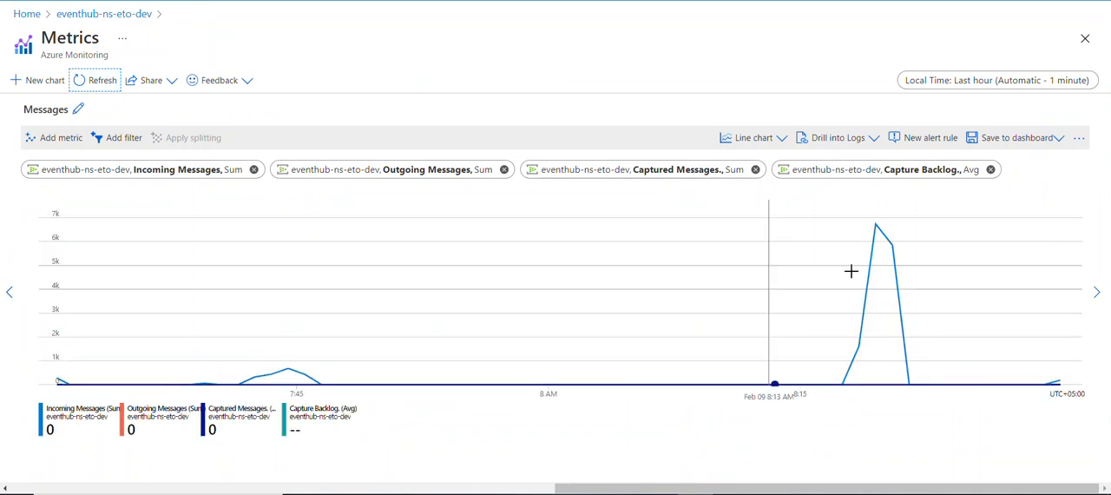
pyautogui.moveTo(1059, 383)
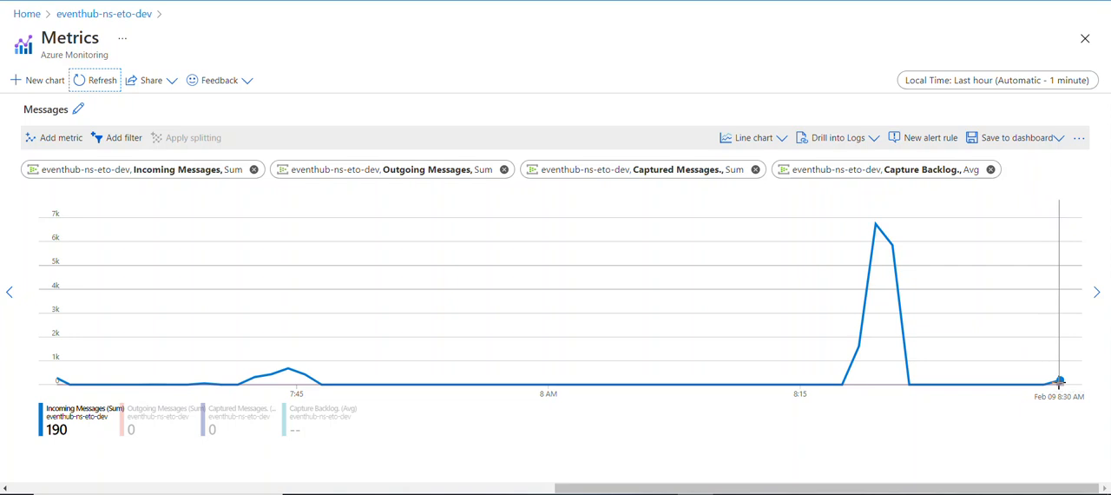
pyautogui.moveTo(652, 280)
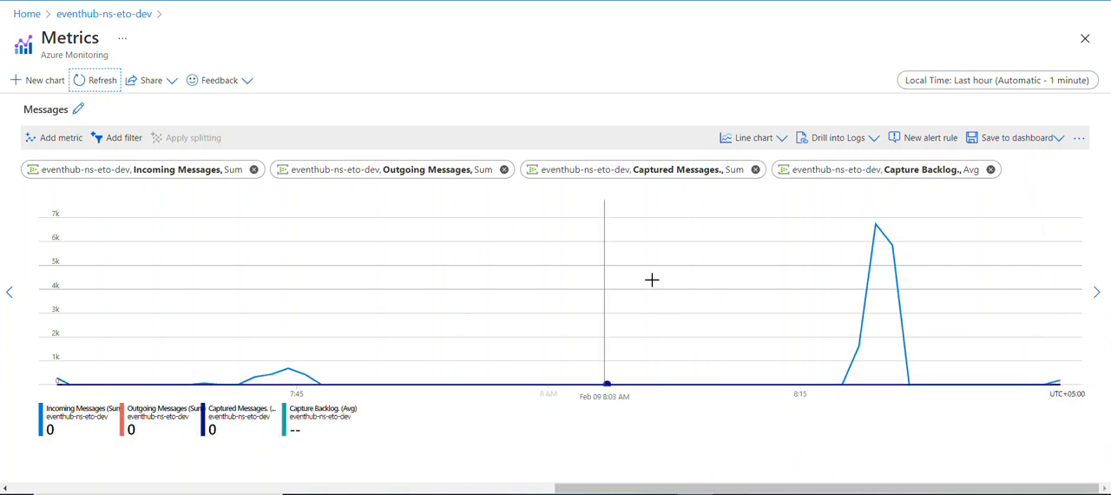
pyautogui.moveTo(1032, 303)
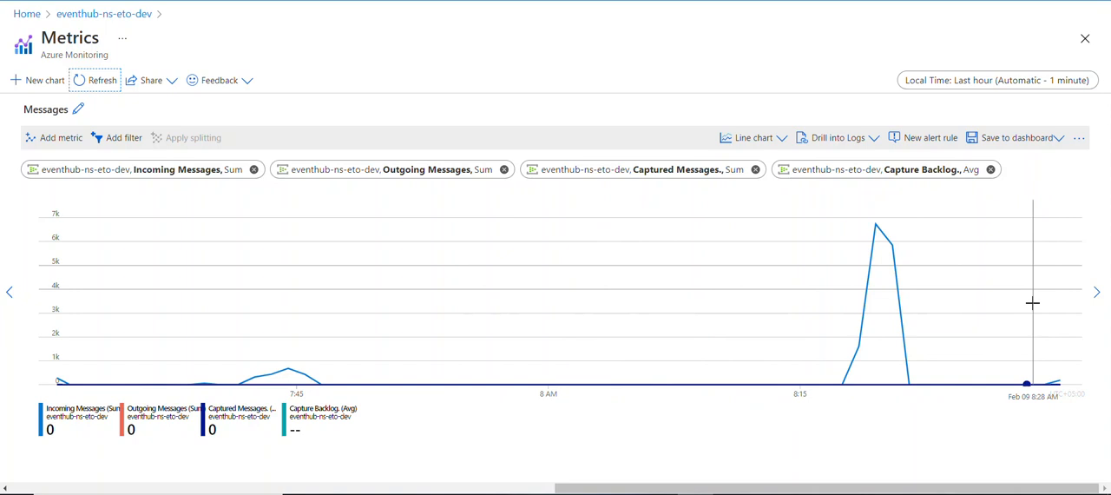
pyautogui.moveTo(1019, 423)
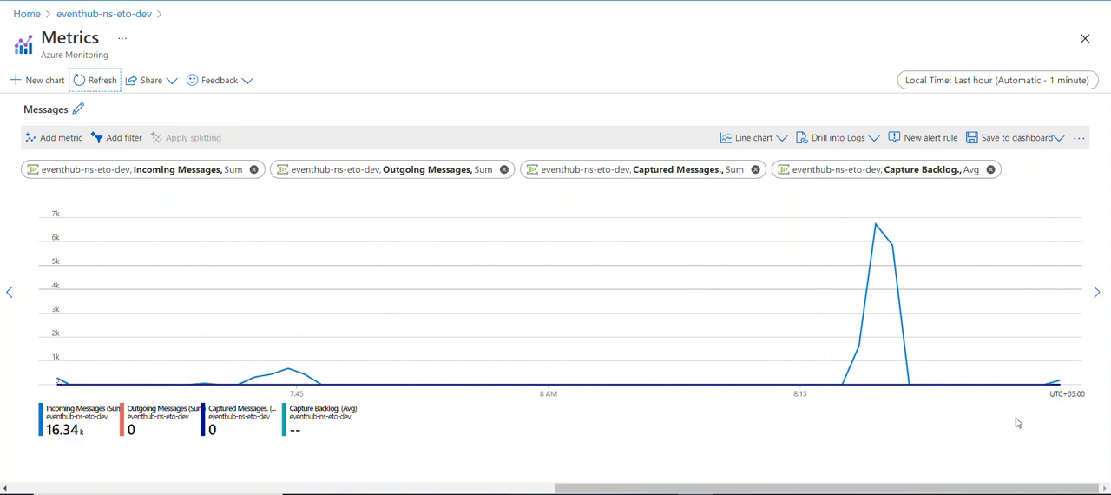
pyautogui.moveTo(1068, 268)
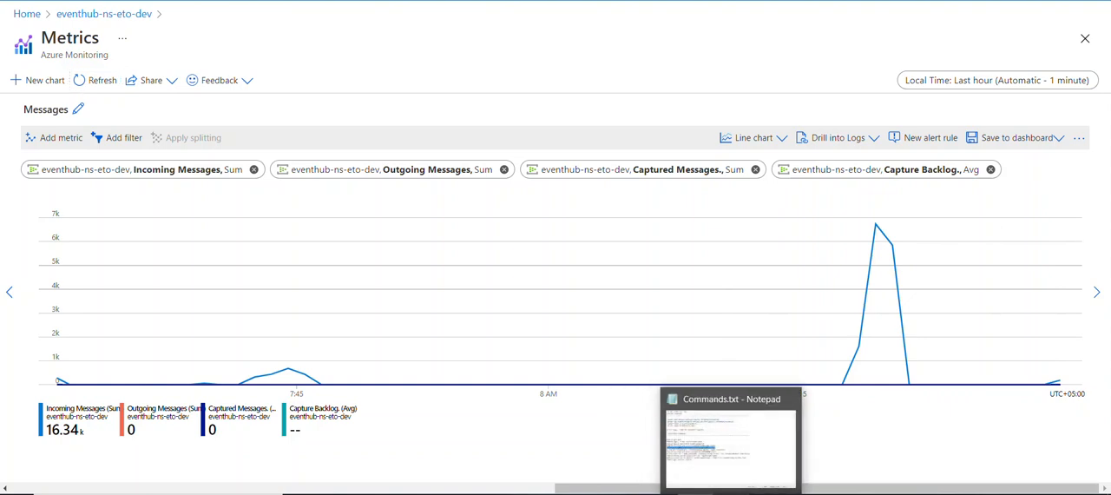
pyautogui.click(731, 443)
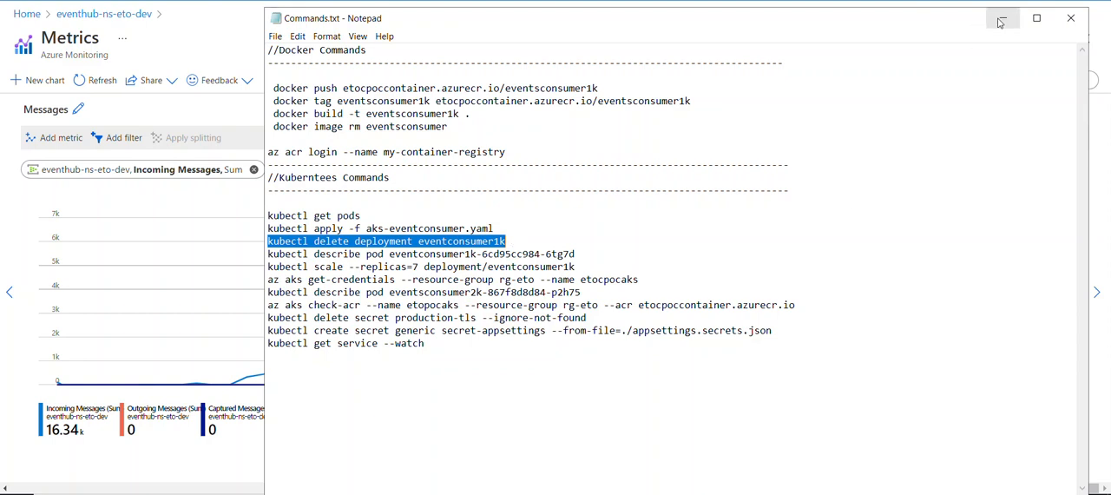
pyautogui.moveTo(1001, 18)
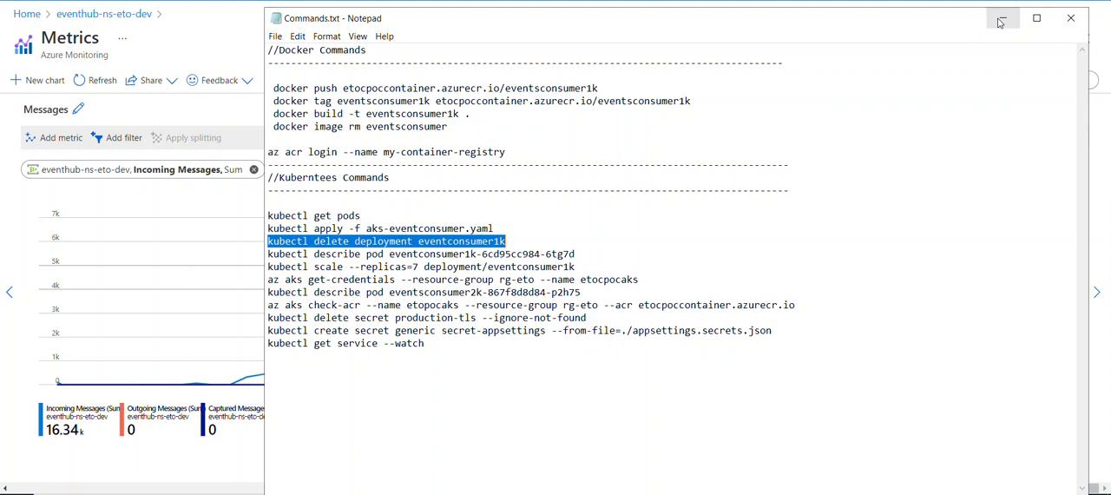
pyautogui.click(1001, 18)
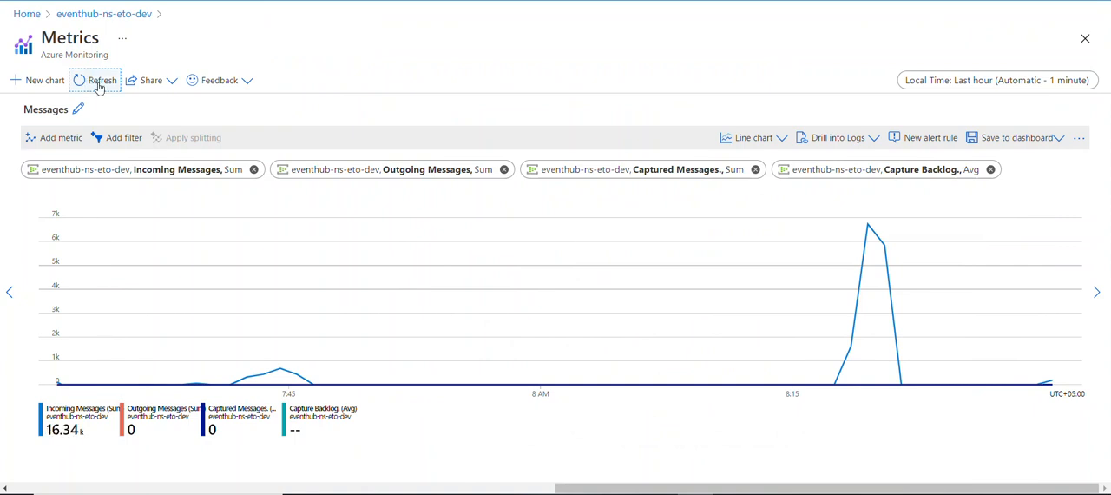
# Refresh the Metrics chart to reveal the new incoming-message spike near 6.5k.
pyautogui.click(101, 80)
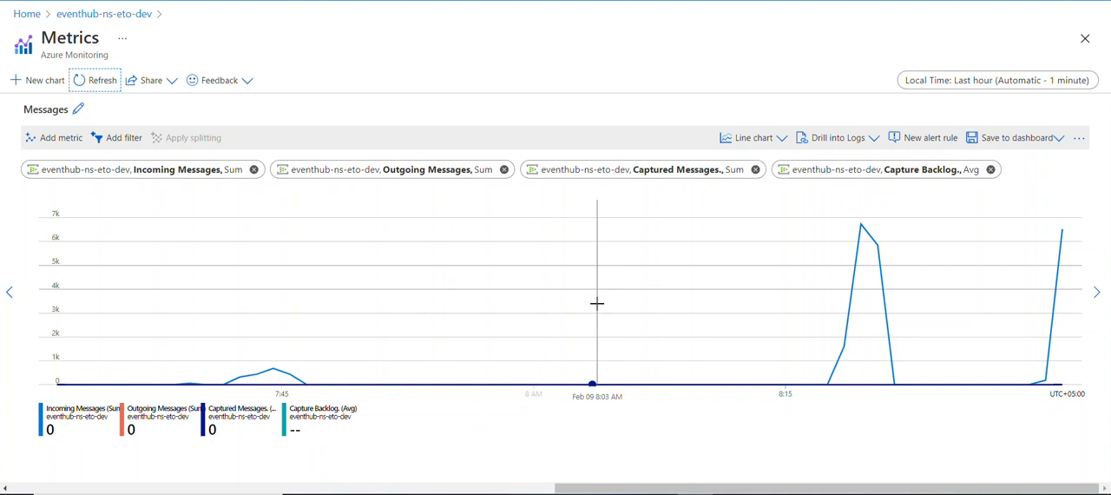
pyautogui.moveTo(597, 304)
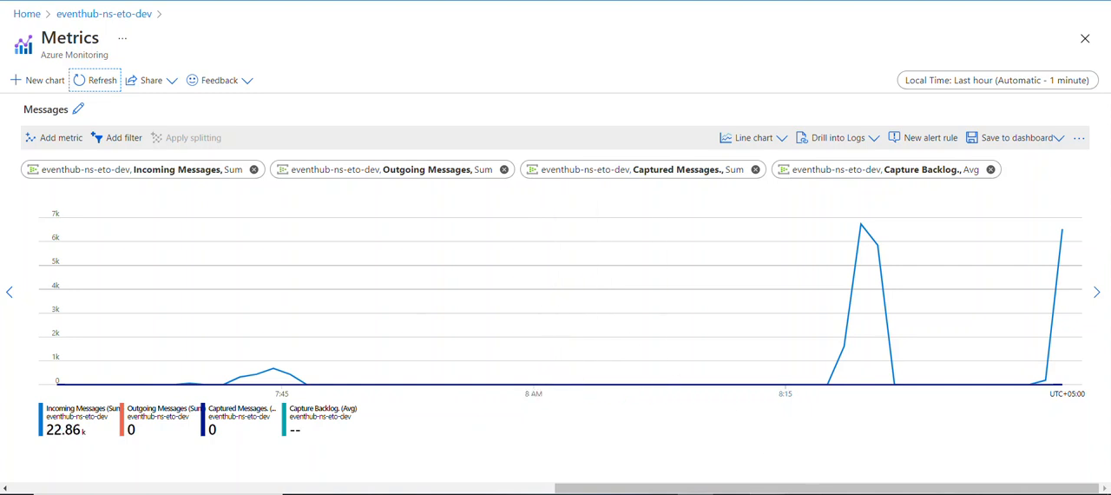
pyautogui.moveTo(404, 93)
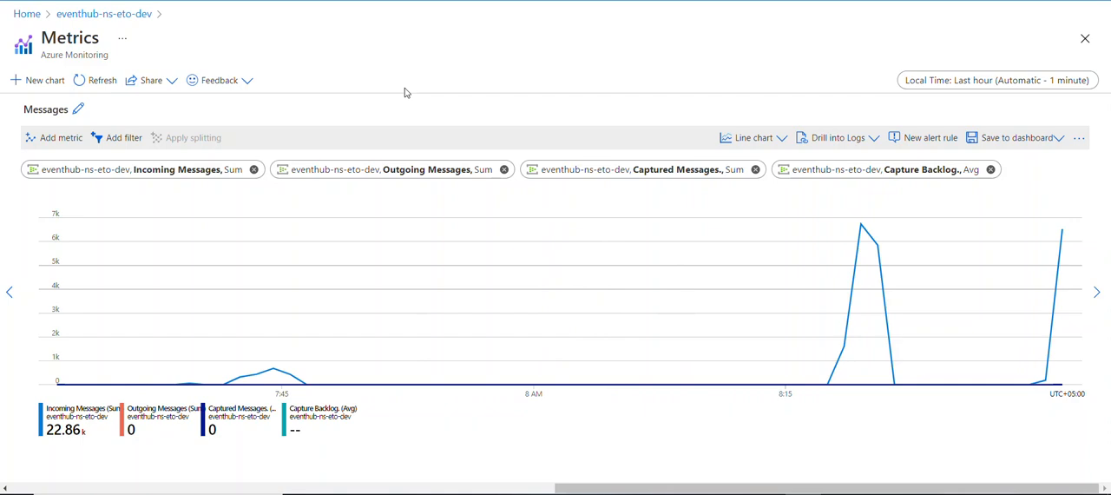